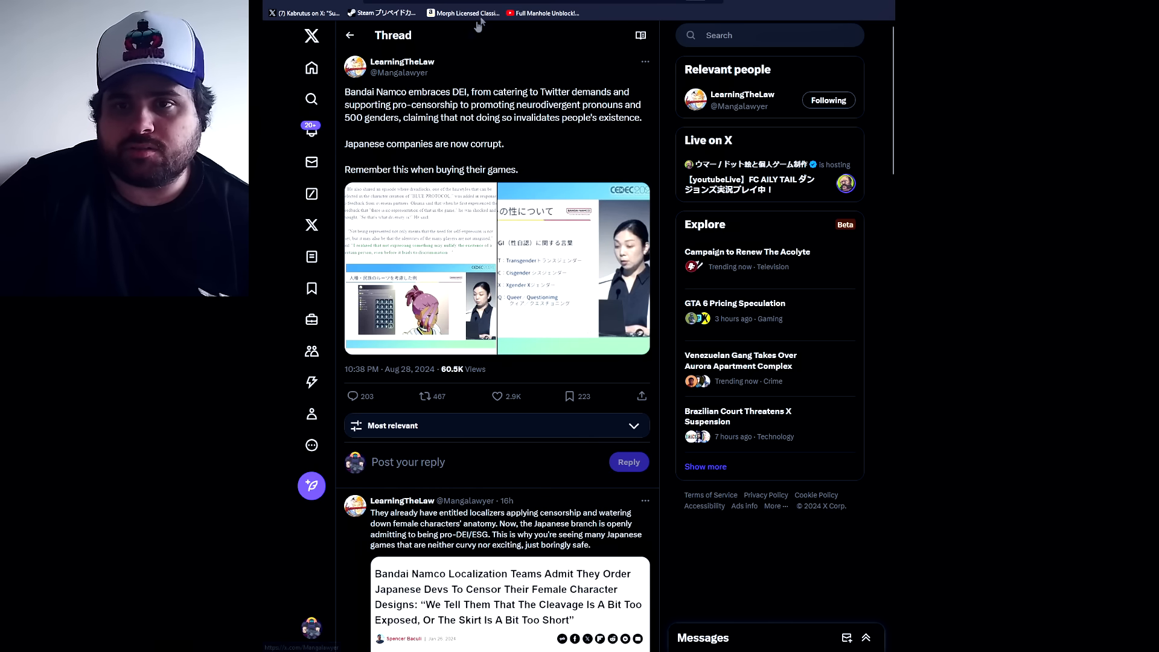
# Step: Look through the LearningTheLaw author's profile posts, scrolling down and back up
pyautogui.click(402, 61)
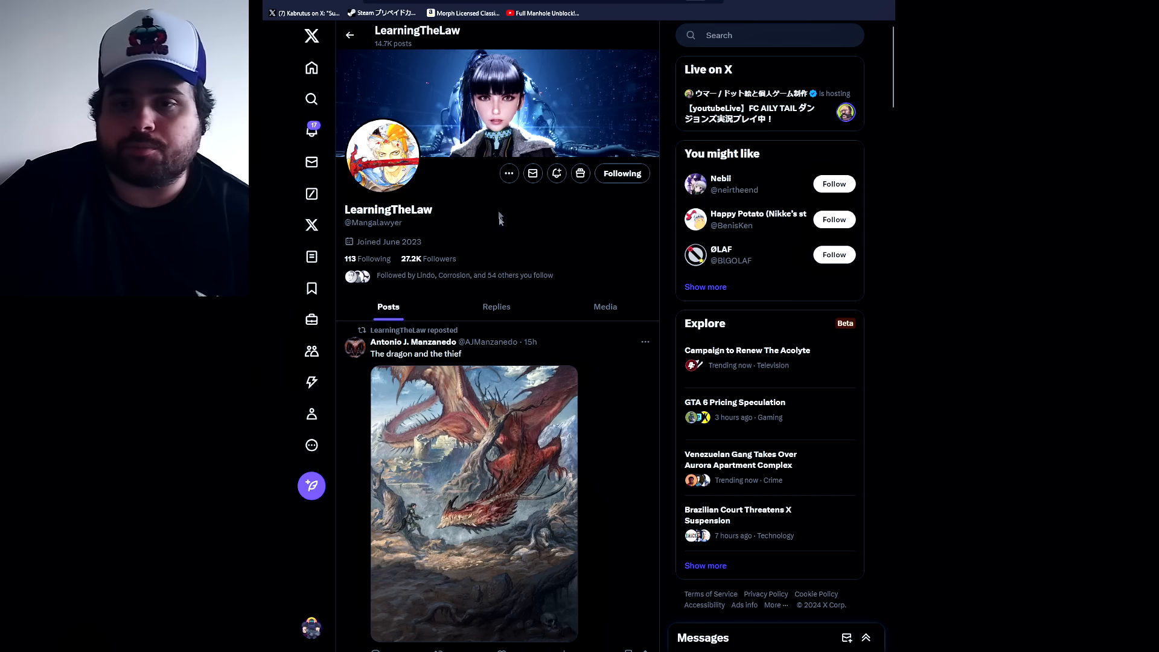
pyautogui.scroll(-3)
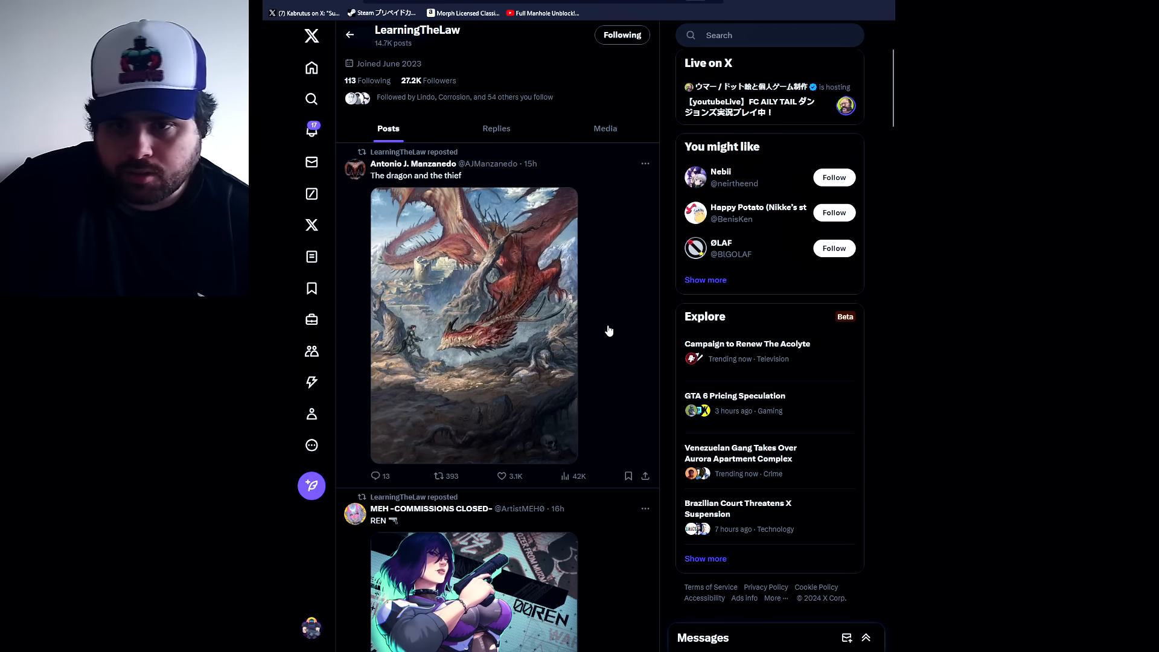
pyautogui.scroll(-3)
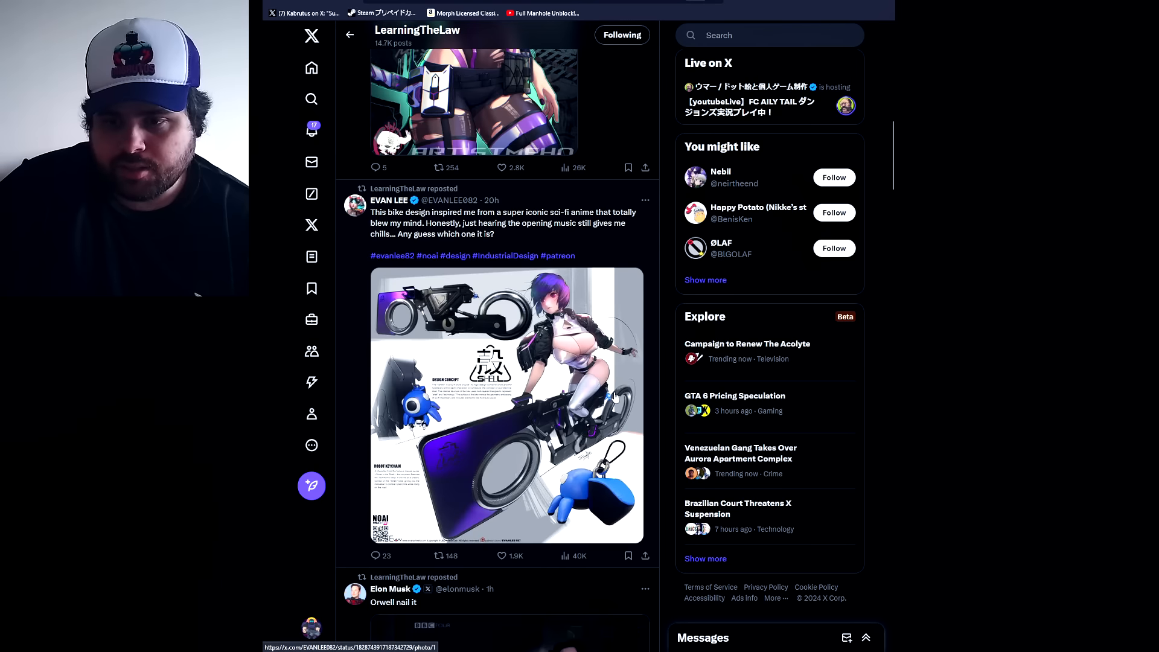
pyautogui.scroll(3)
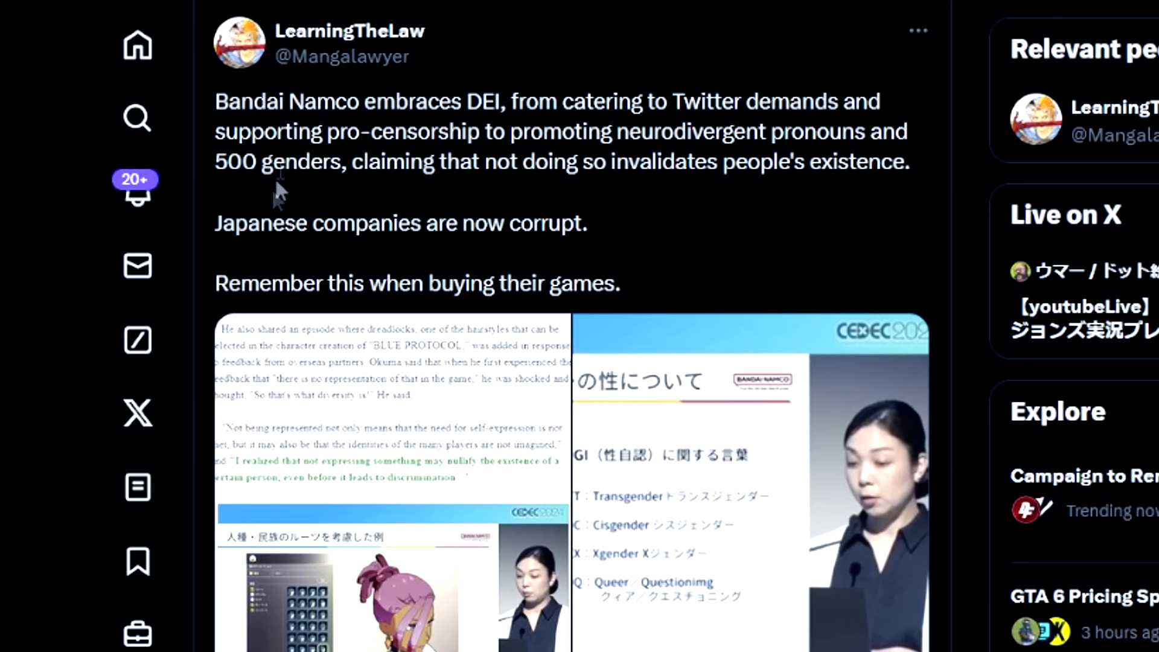
pyautogui.moveTo(275, 215)
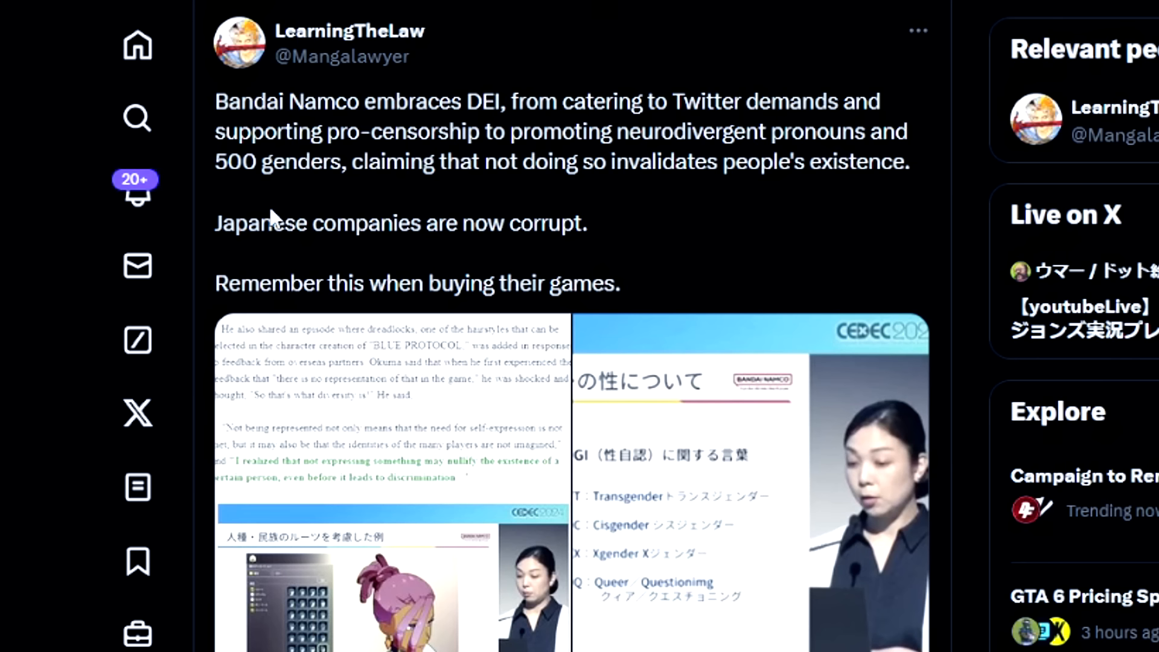
pyautogui.moveTo(319, 305)
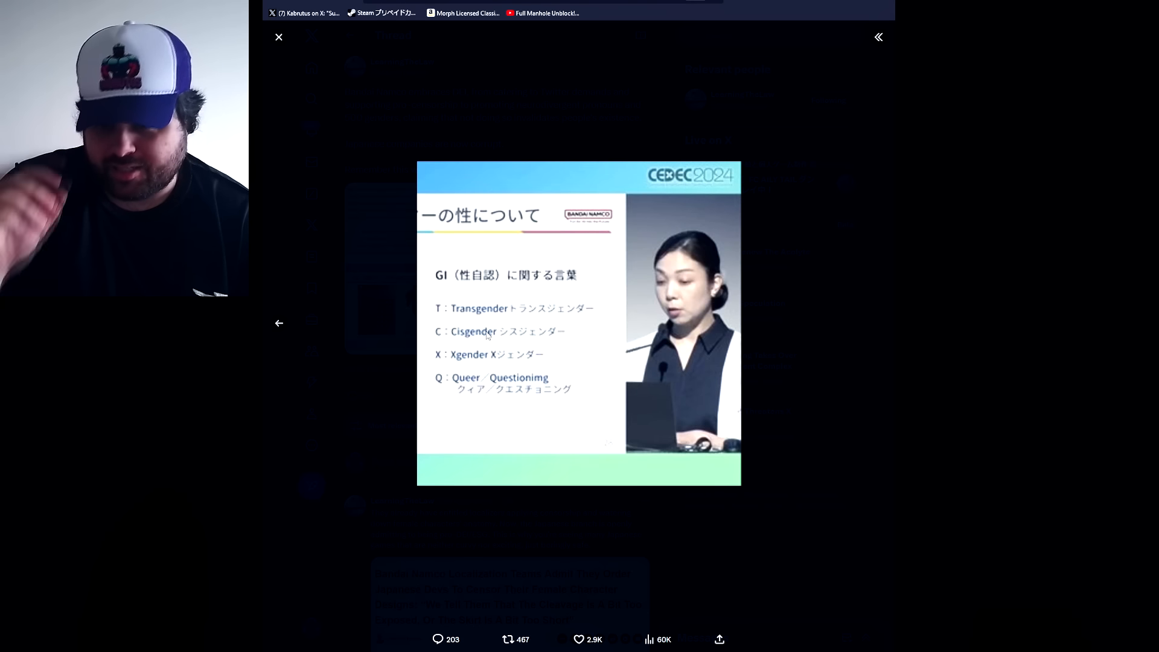
# Step: Close the enlarged slide and read replies on Bandai Namco censorship and Tekken outfits
pyautogui.click(279, 36)
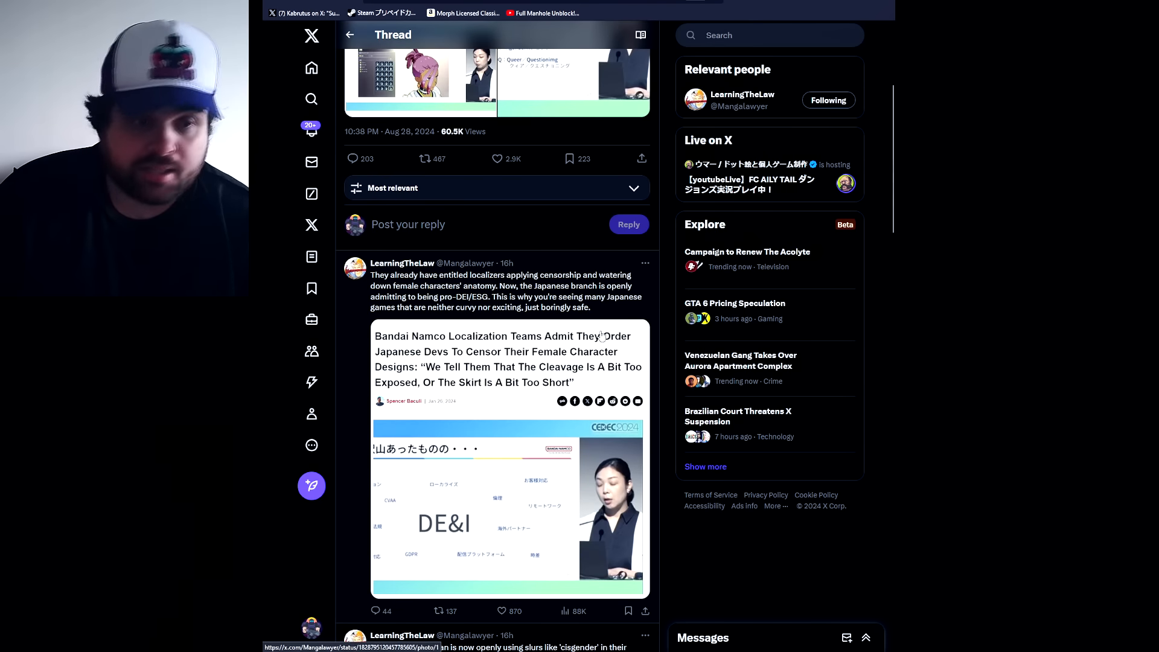
pyautogui.scroll(-3)
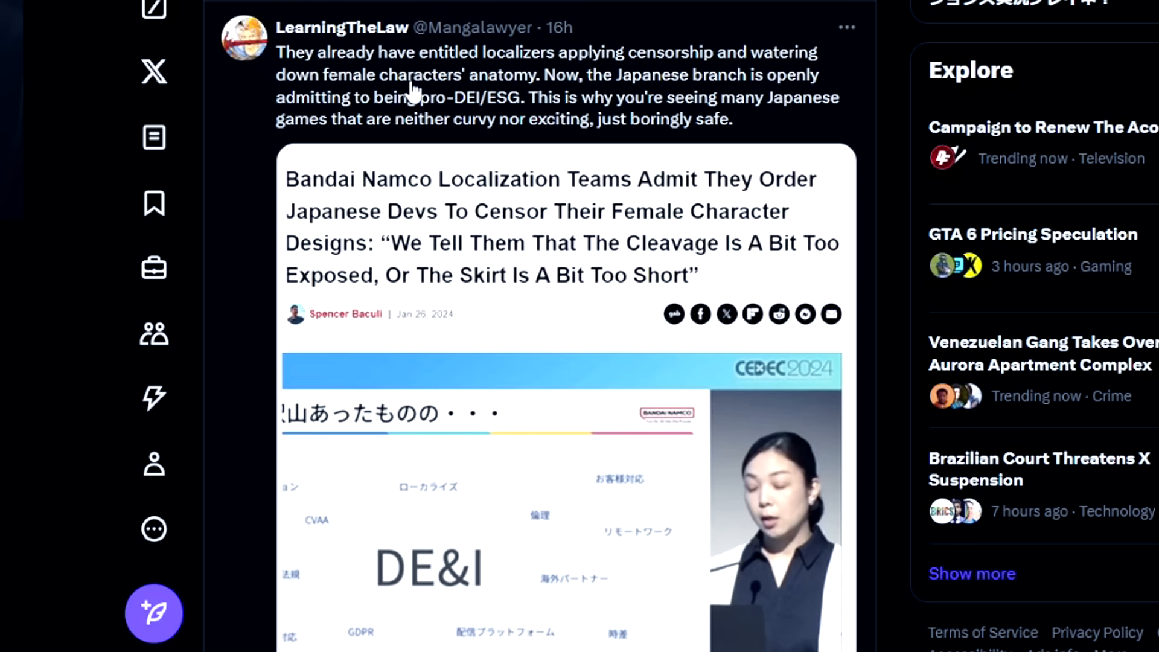
pyautogui.moveTo(433, 133)
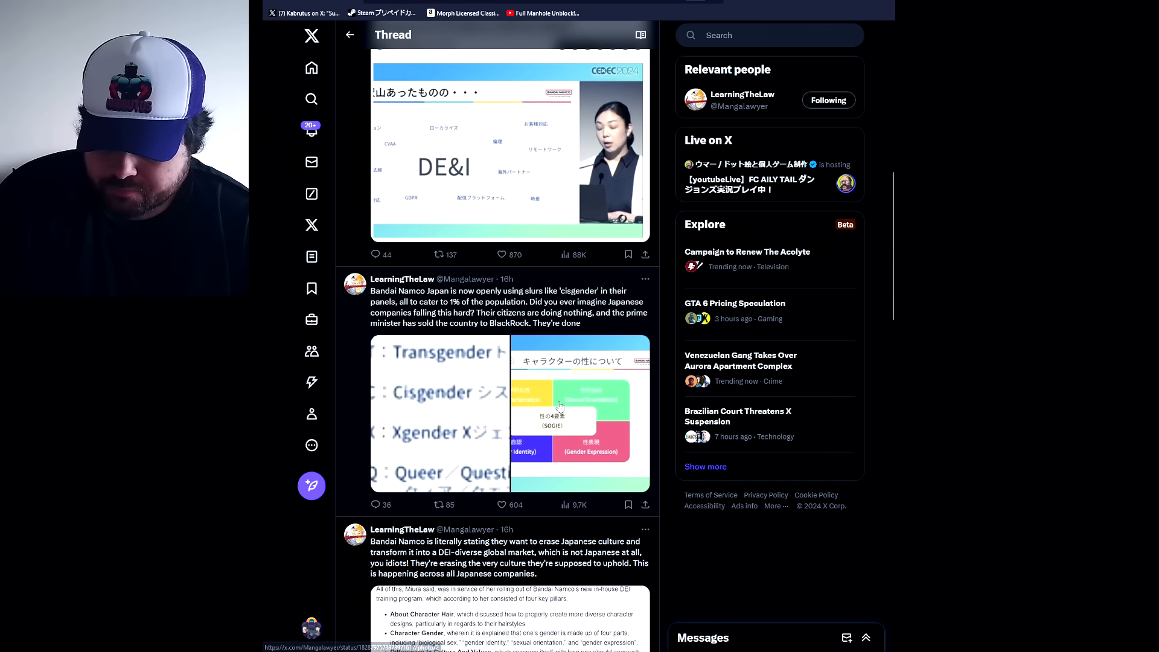
pyautogui.scroll(-3)
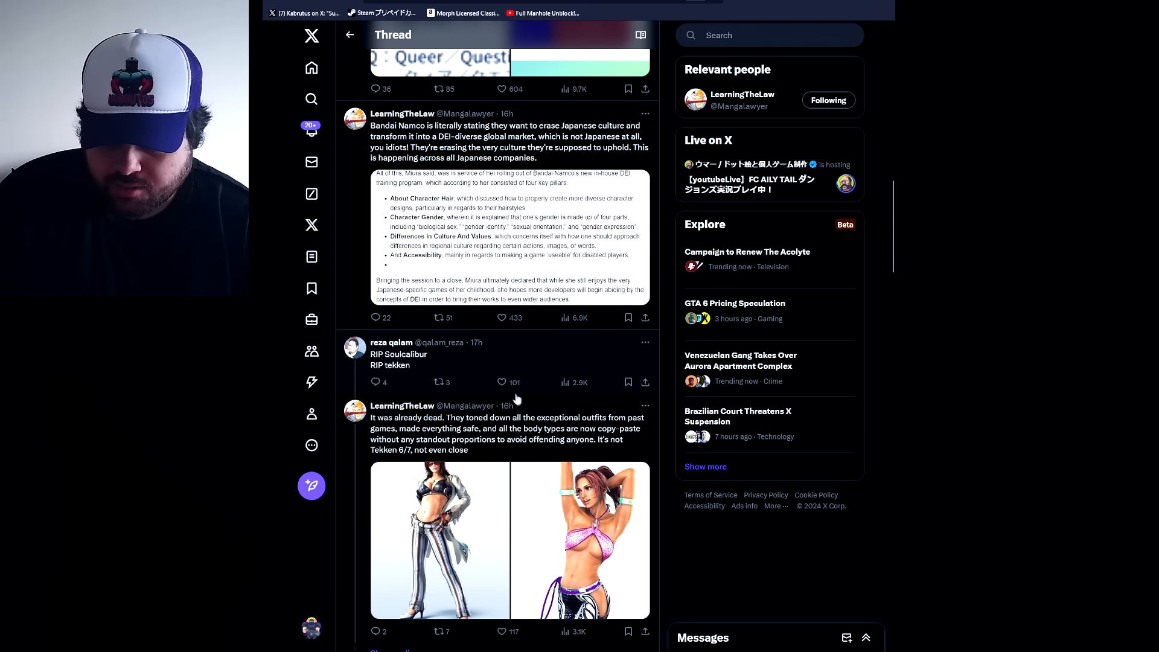
pyautogui.scroll(-3)
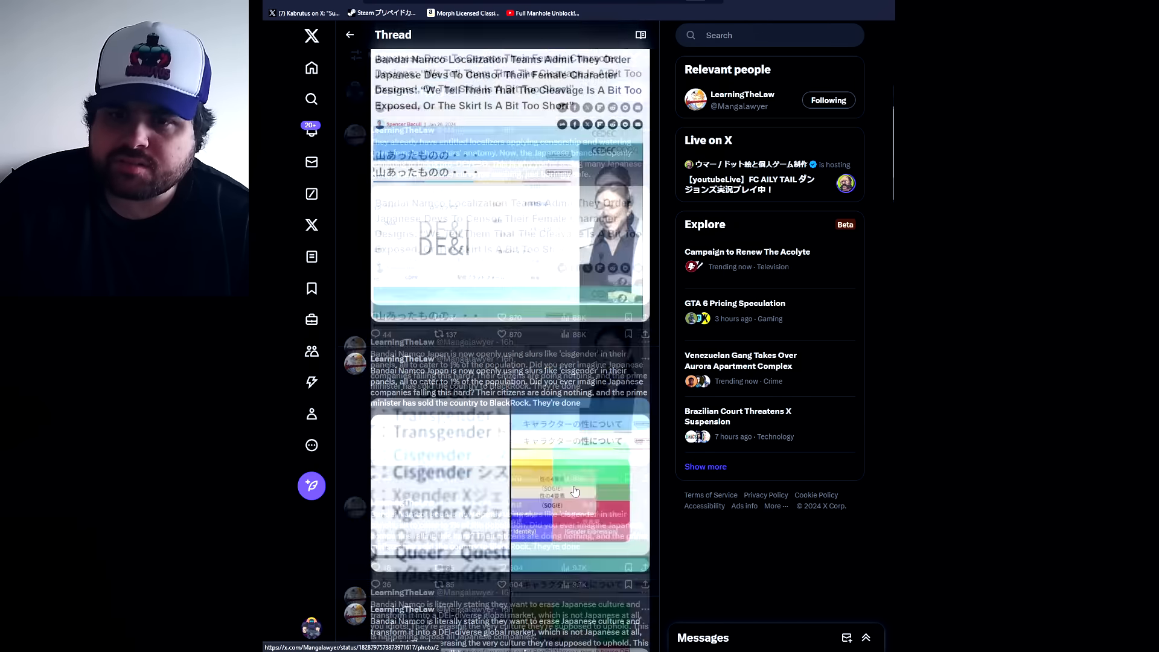
# Step: Read through the panel recap in Niche Gamer's 'Bandai Namco discusses their DEI initiatives' article
pyautogui.scroll(3)
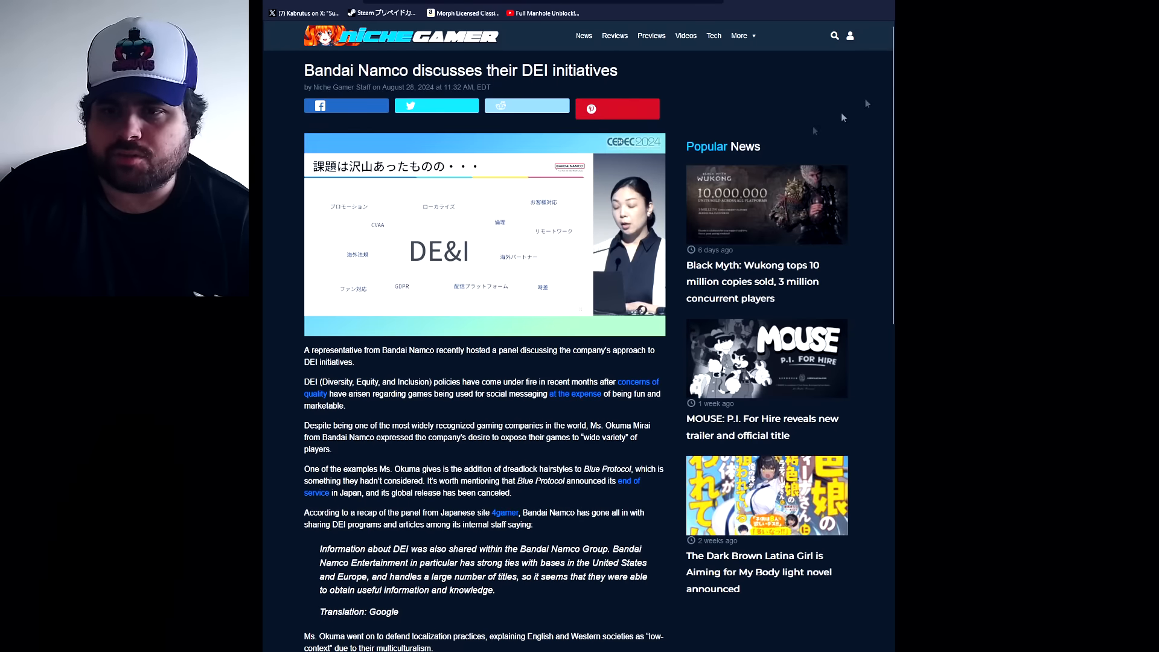
pyautogui.moveTo(862, 238)
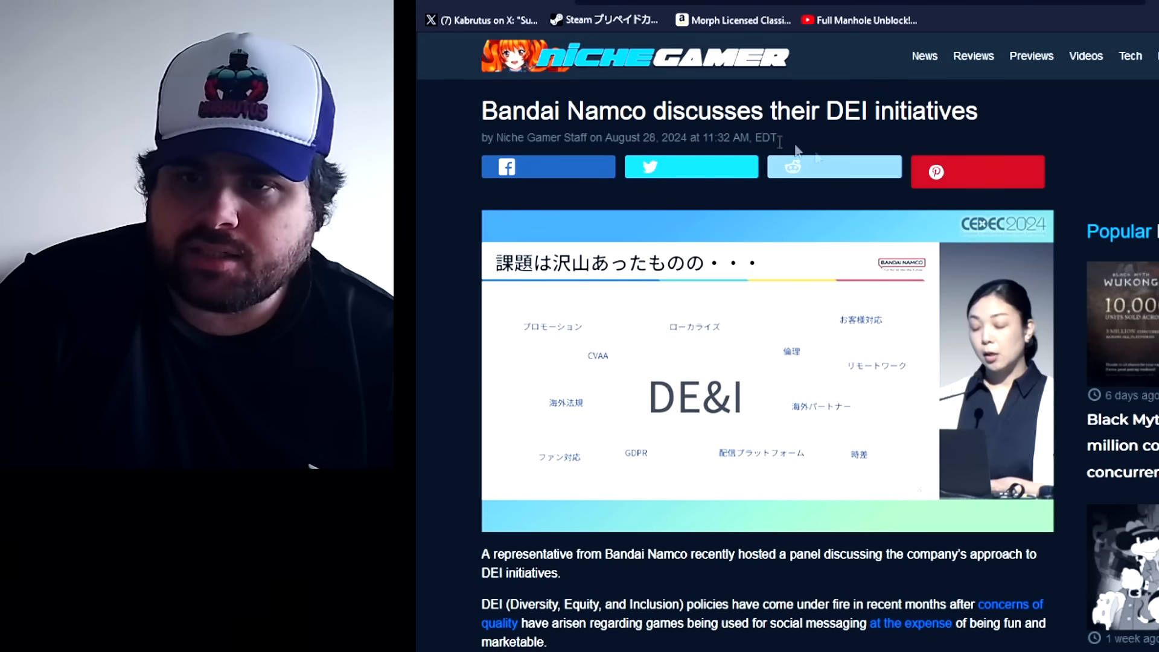
pyautogui.scroll(-3)
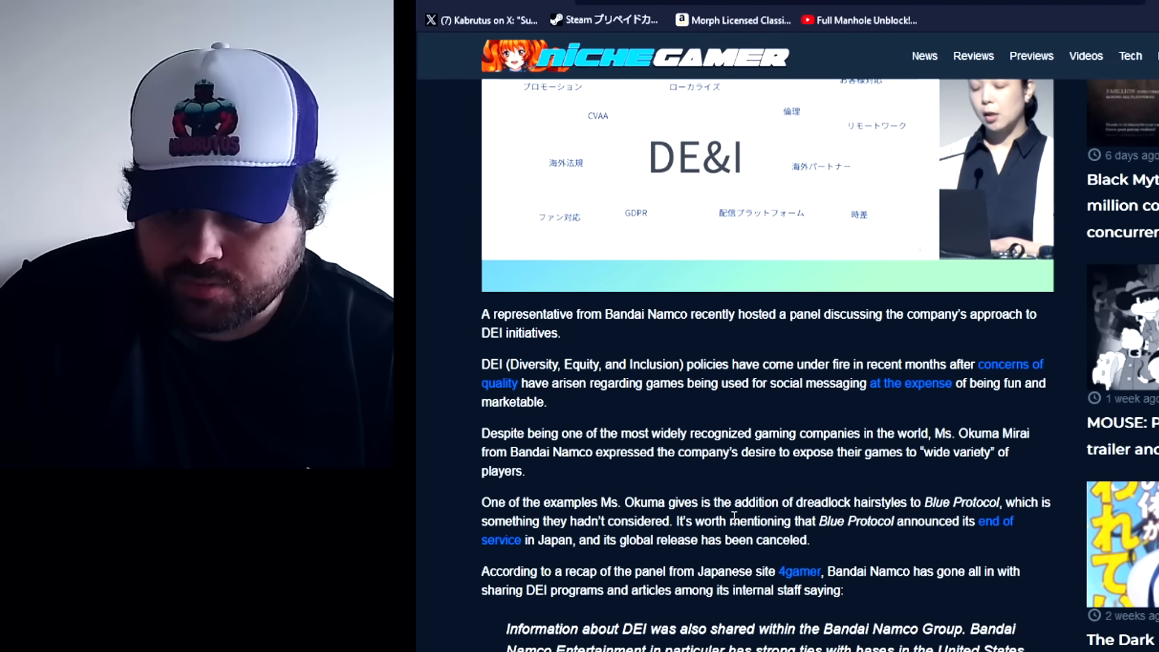
pyautogui.moveTo(710, 410)
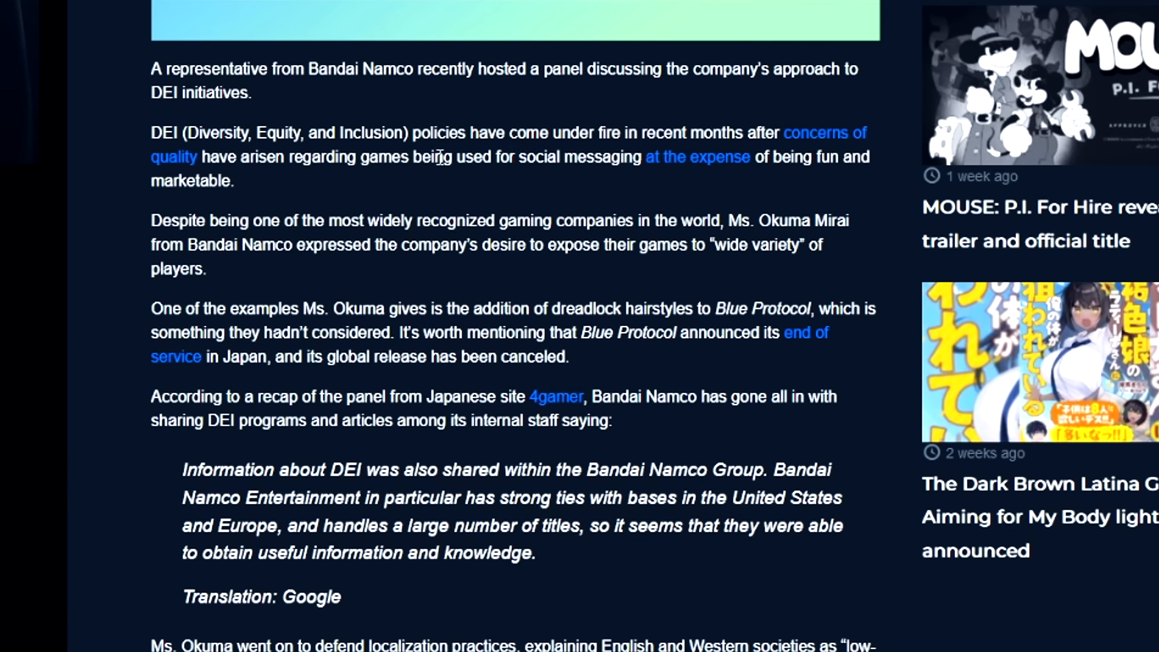
pyautogui.moveTo(453, 195)
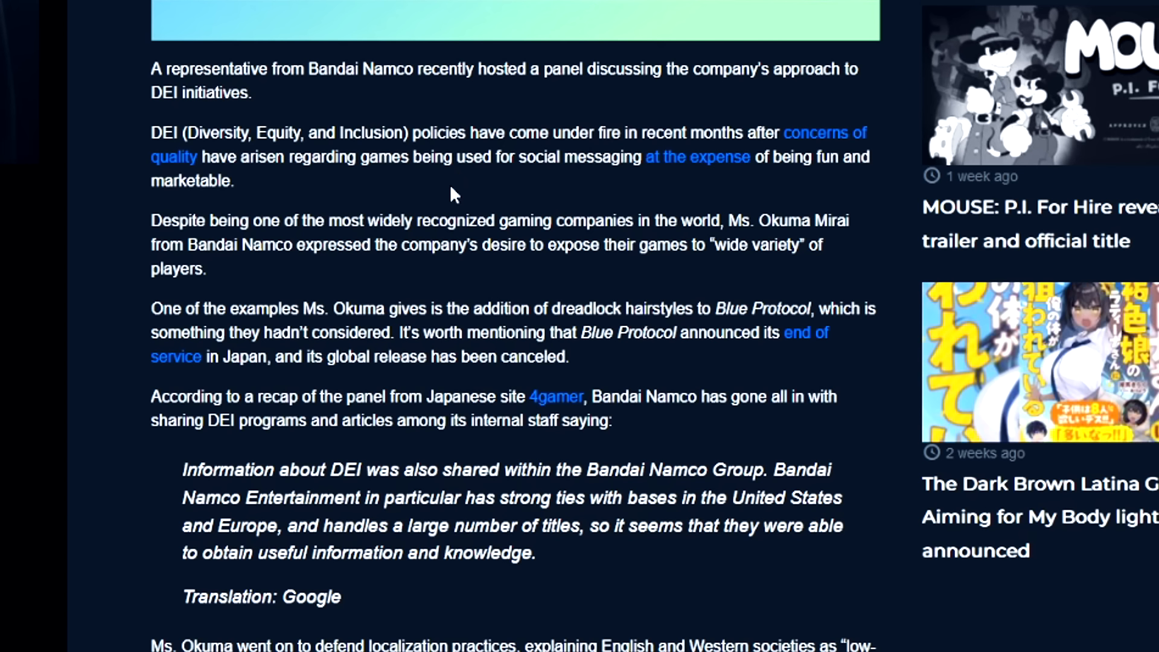
pyautogui.moveTo(755, 187)
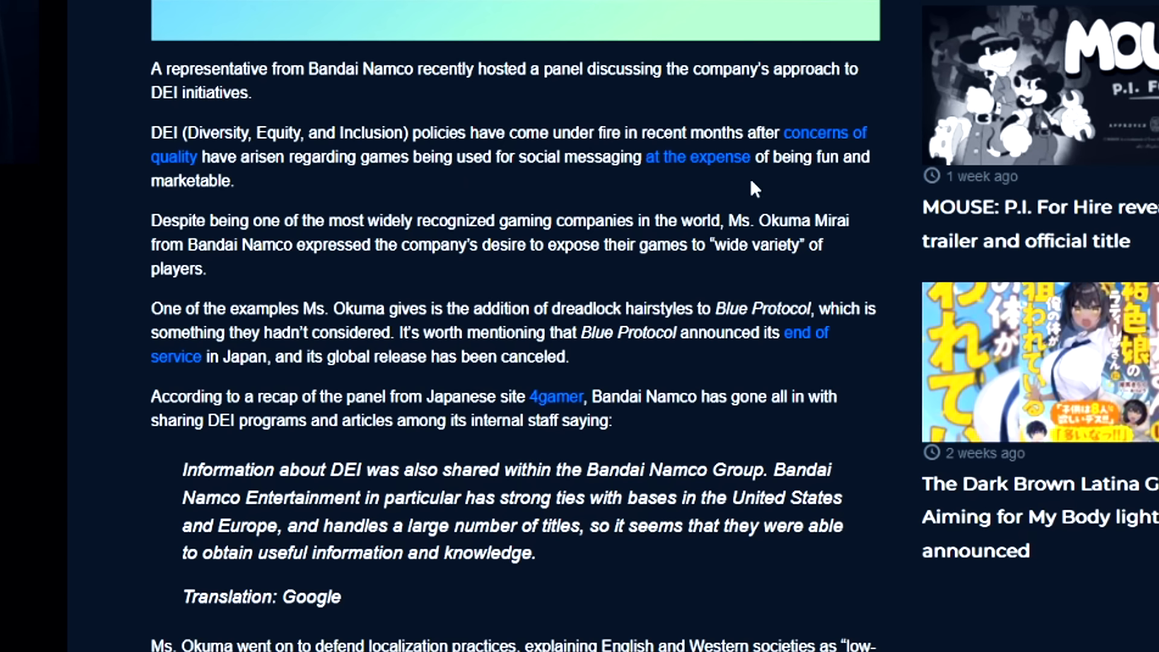
pyautogui.scroll(-3)
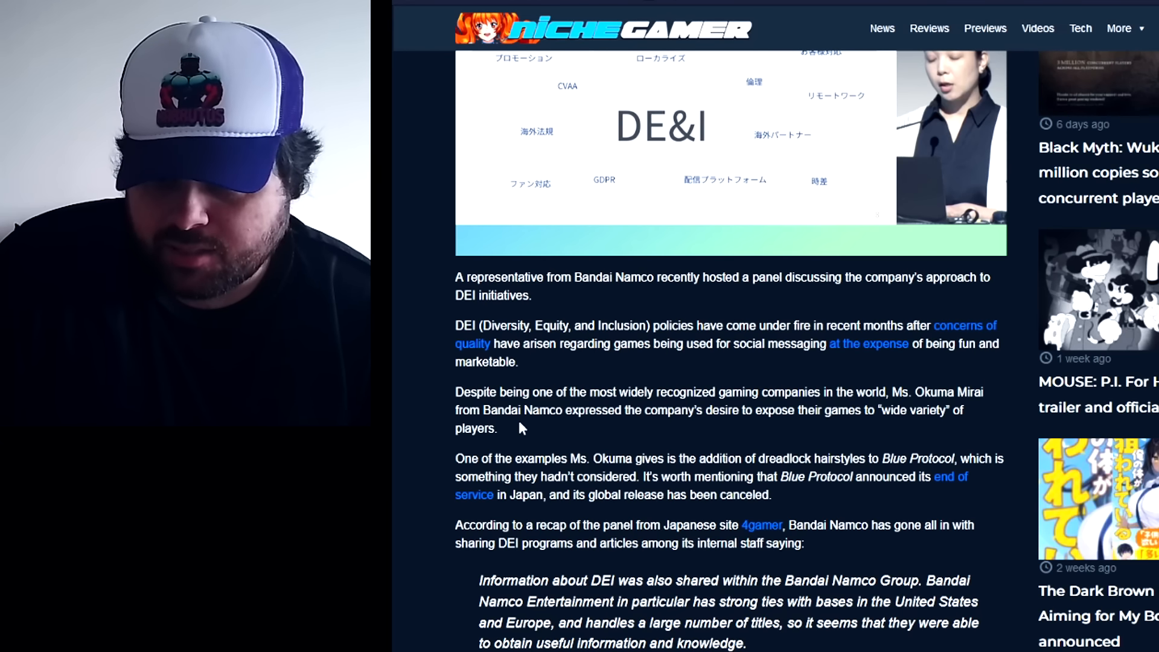
pyautogui.moveTo(787, 416)
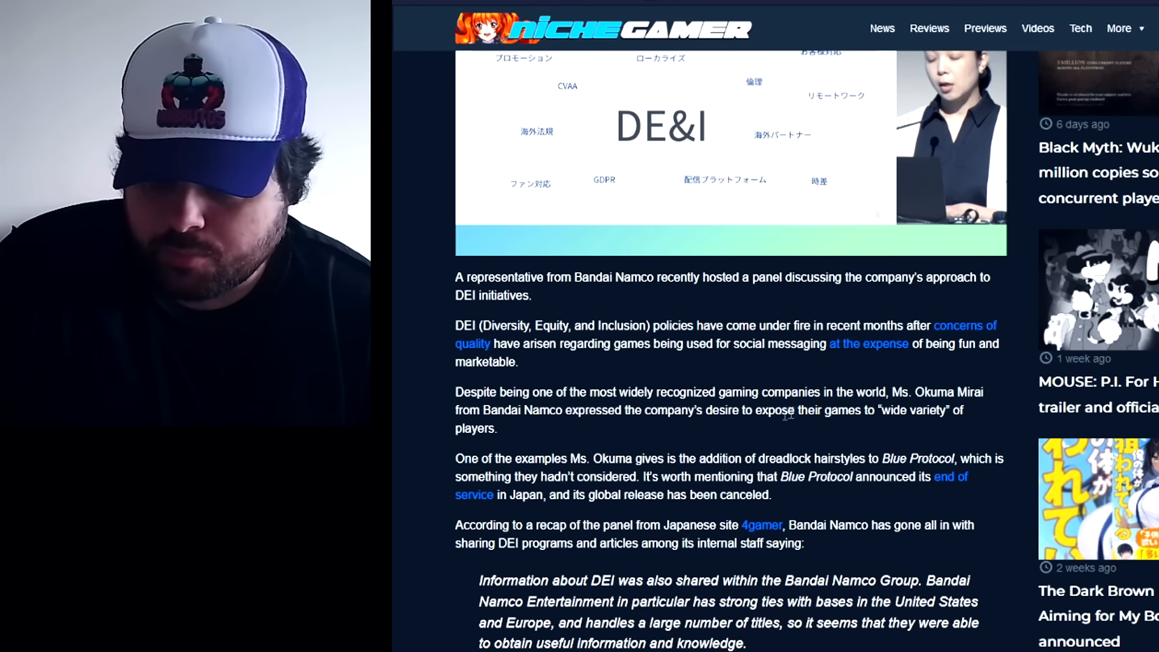
pyautogui.scroll(-3)
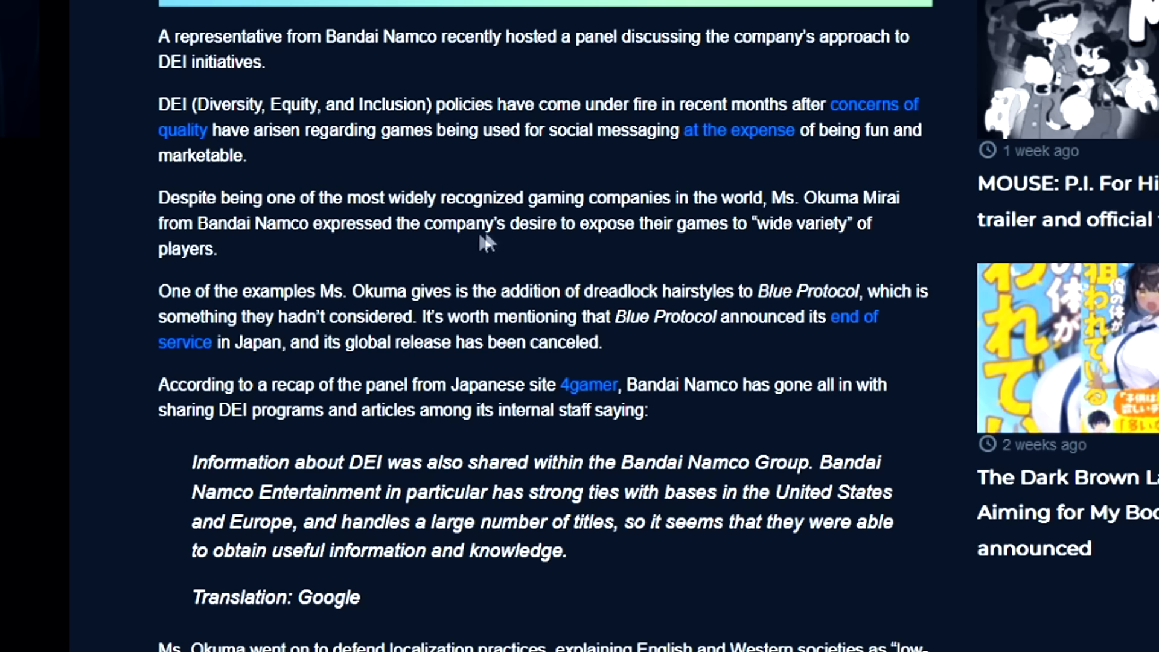
pyautogui.moveTo(488, 255)
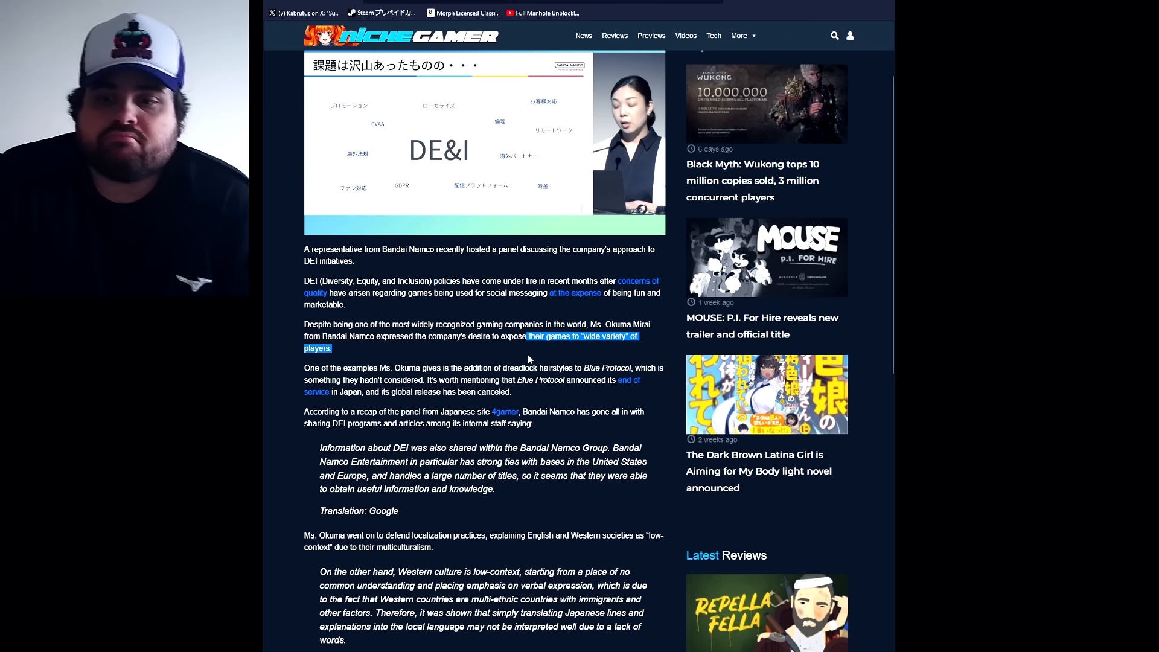
# Step: Read the article to its end, past the Blue Protocol canceled global release line
pyautogui.click(508, 353)
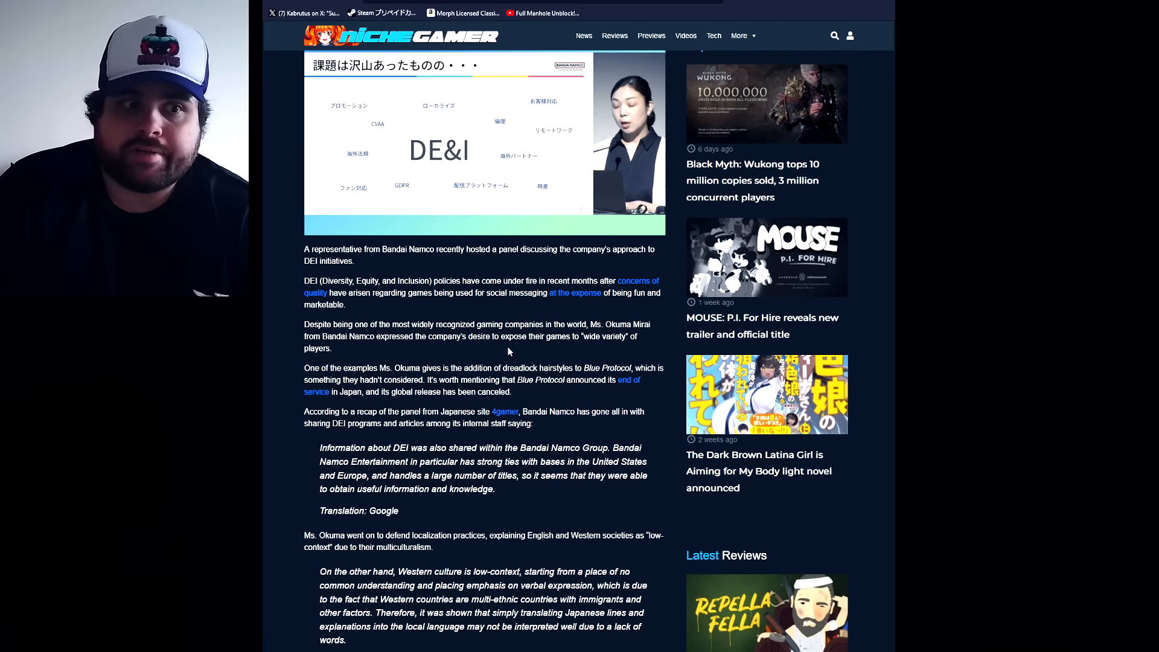
pyautogui.scroll(-3)
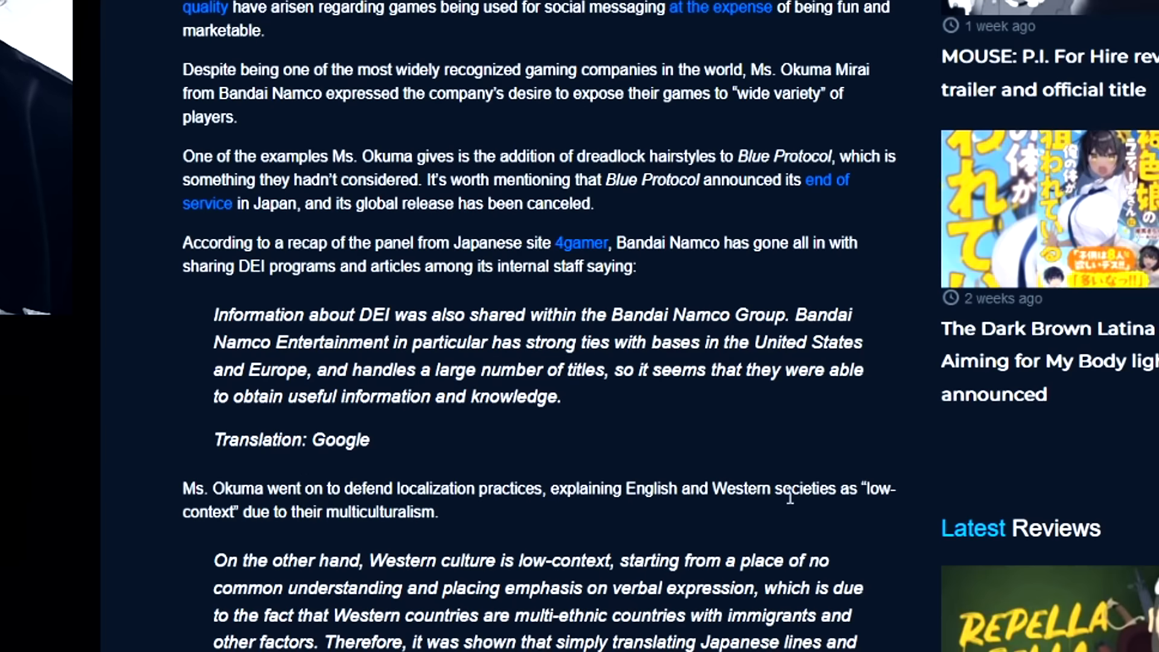
pyautogui.moveTo(560, 151)
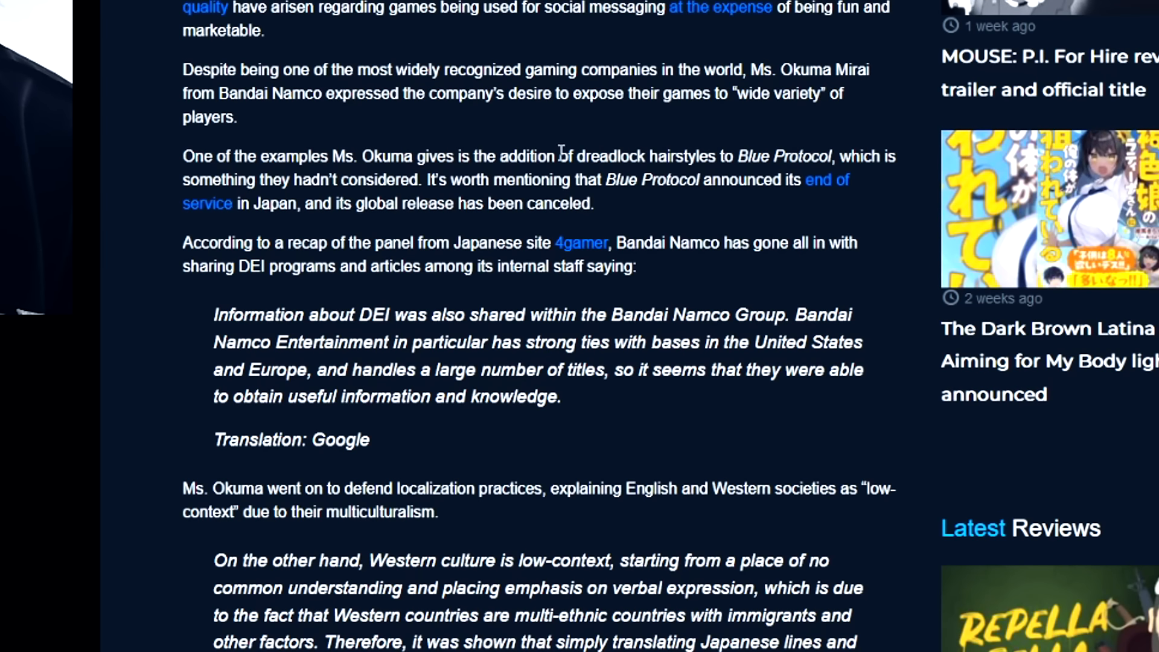
pyautogui.moveTo(724, 249)
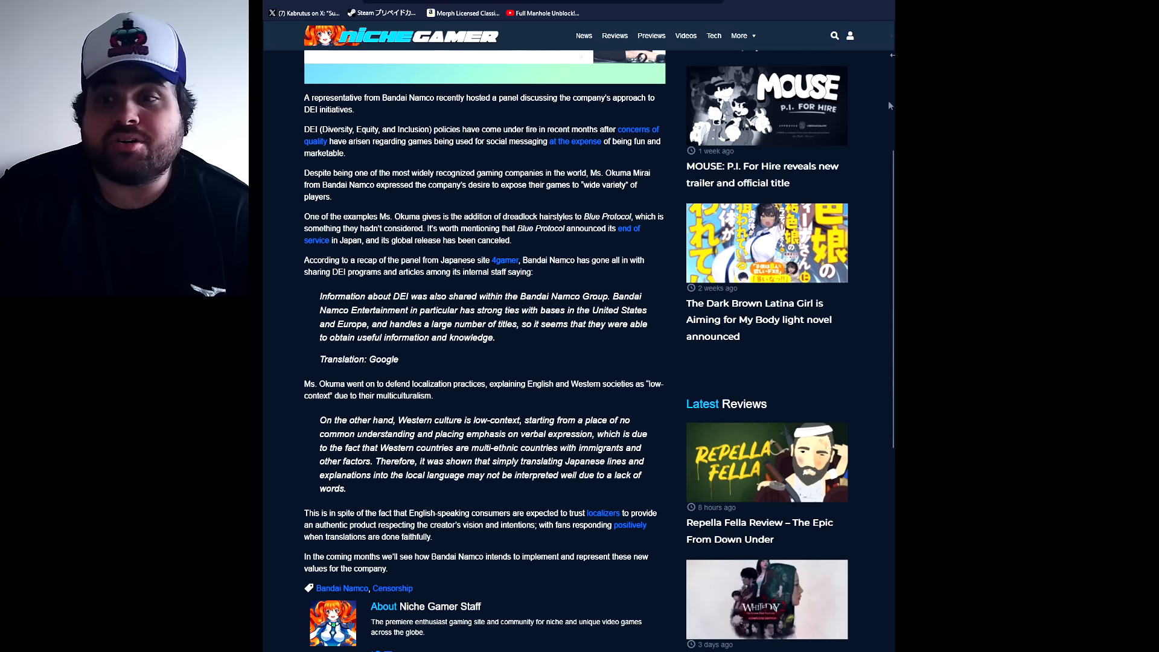
pyautogui.moveTo(865, 226)
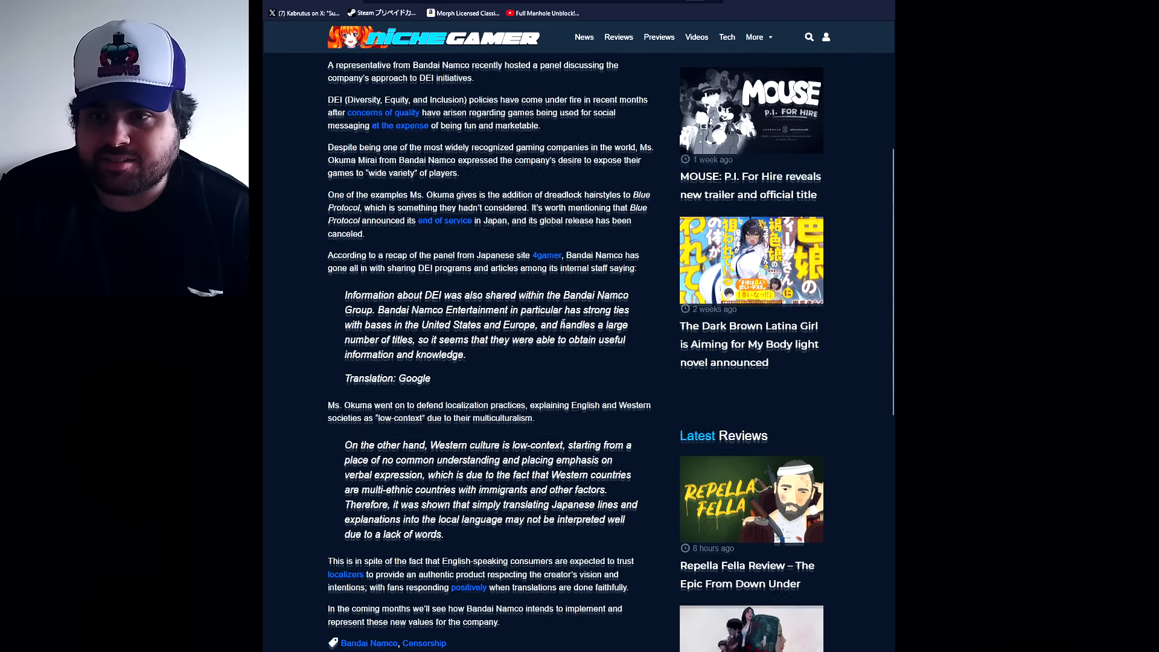
pyautogui.scroll(-3)
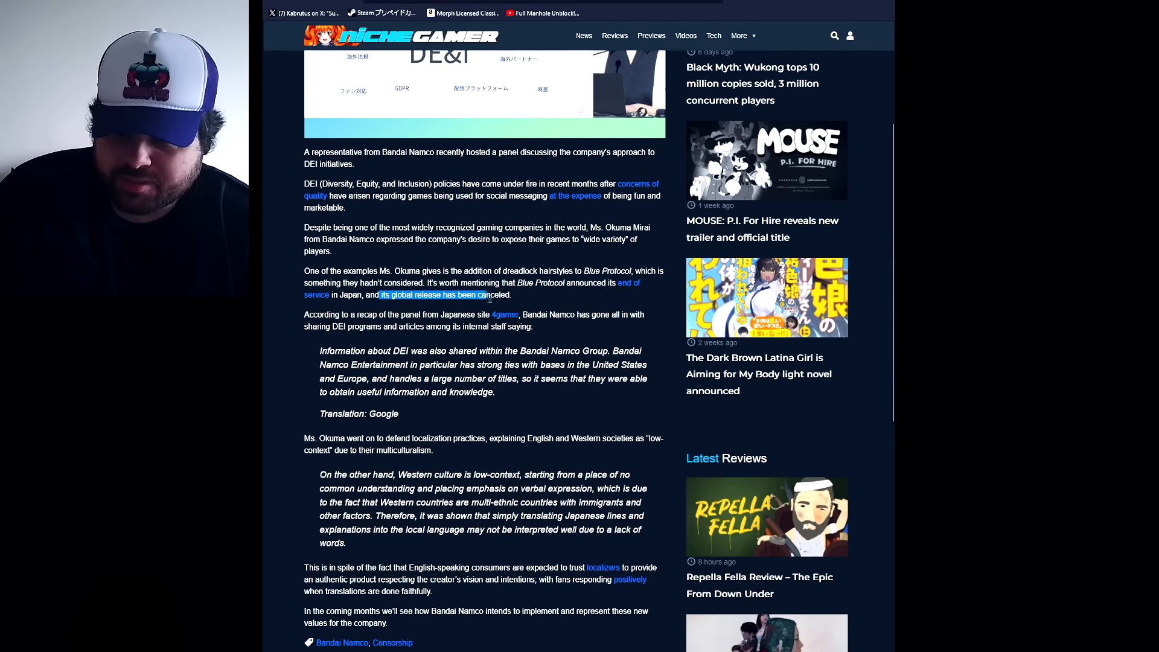
pyautogui.scroll(-3)
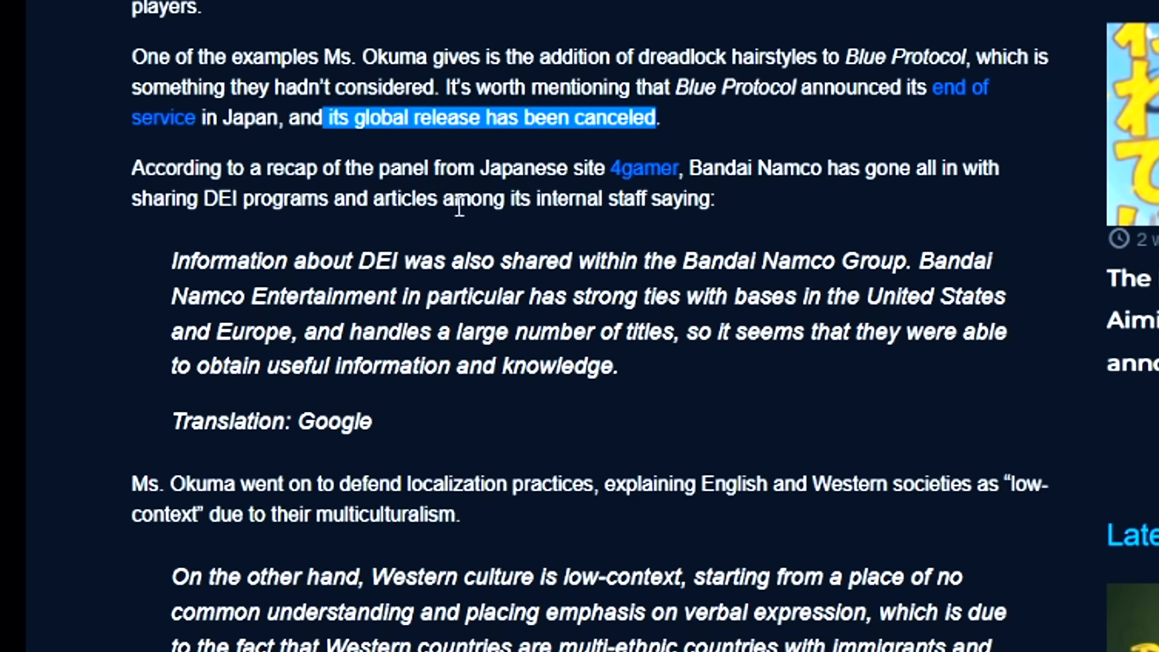
pyautogui.moveTo(306, 244)
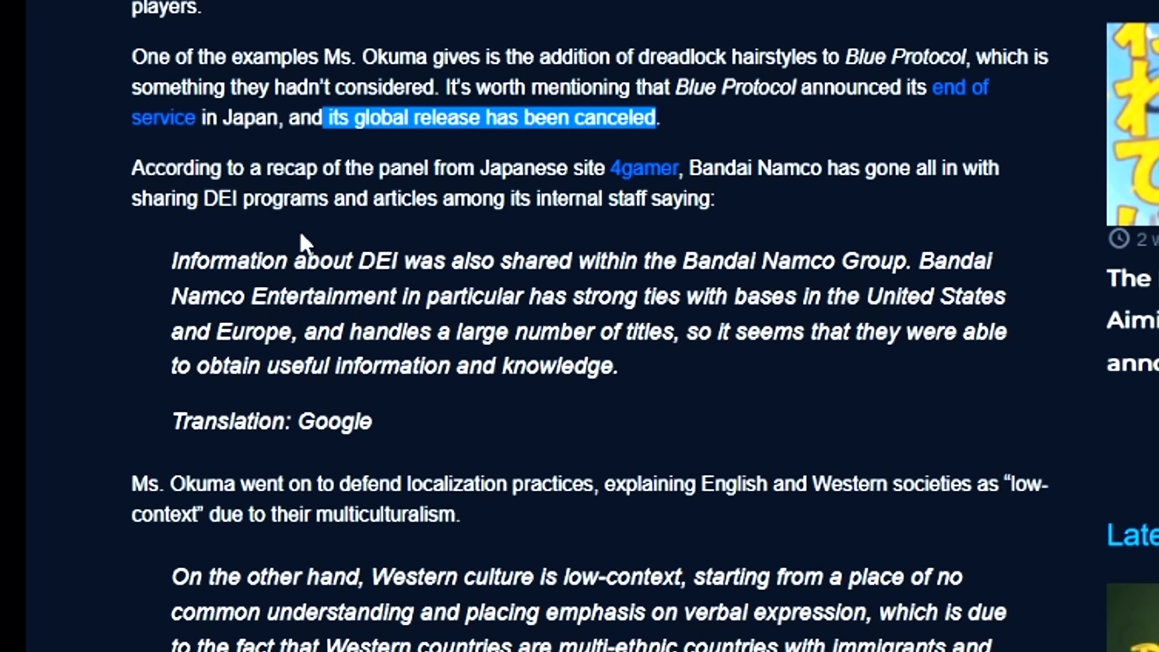
pyautogui.moveTo(289, 287)
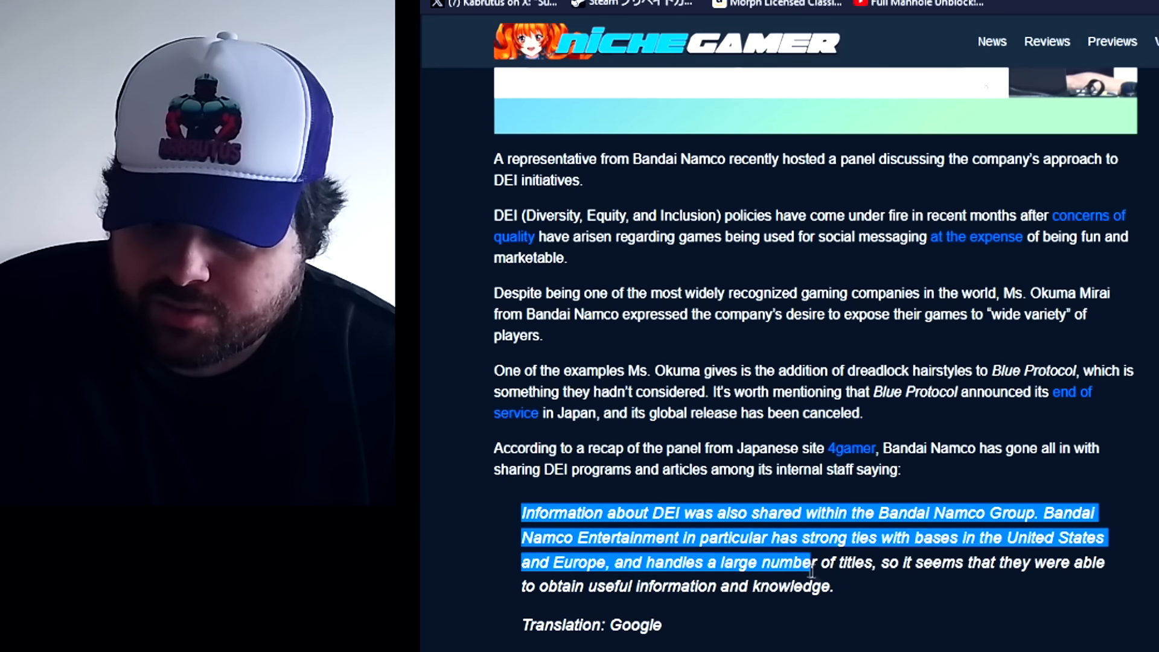
pyautogui.click(872, 633)
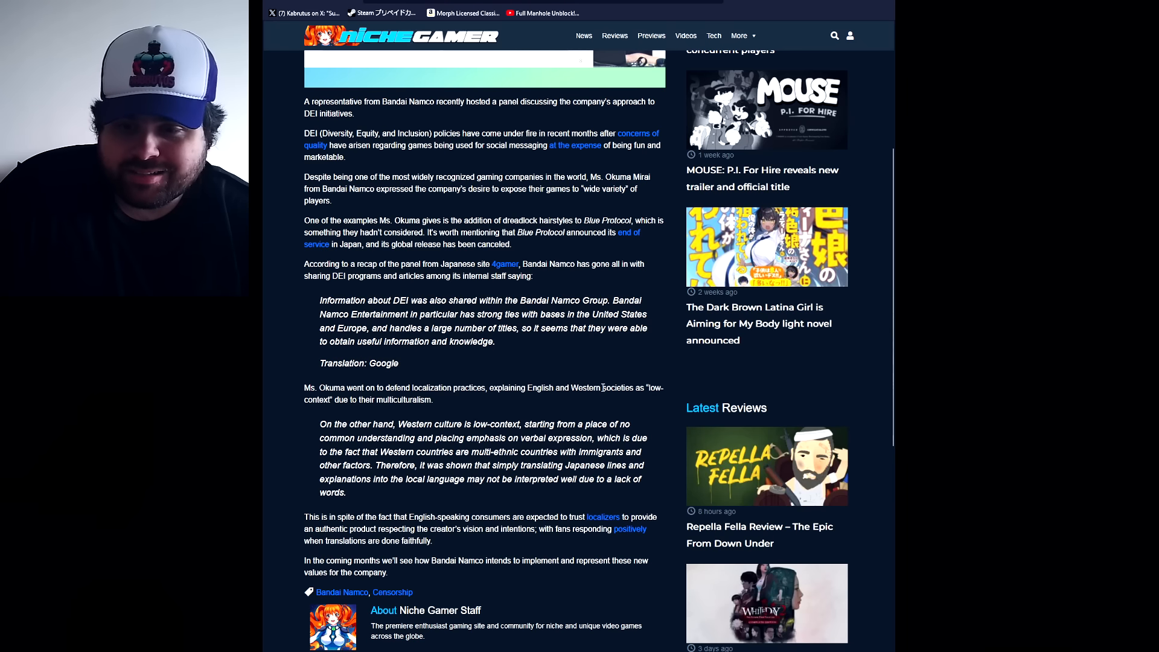
pyautogui.moveTo(582, 405)
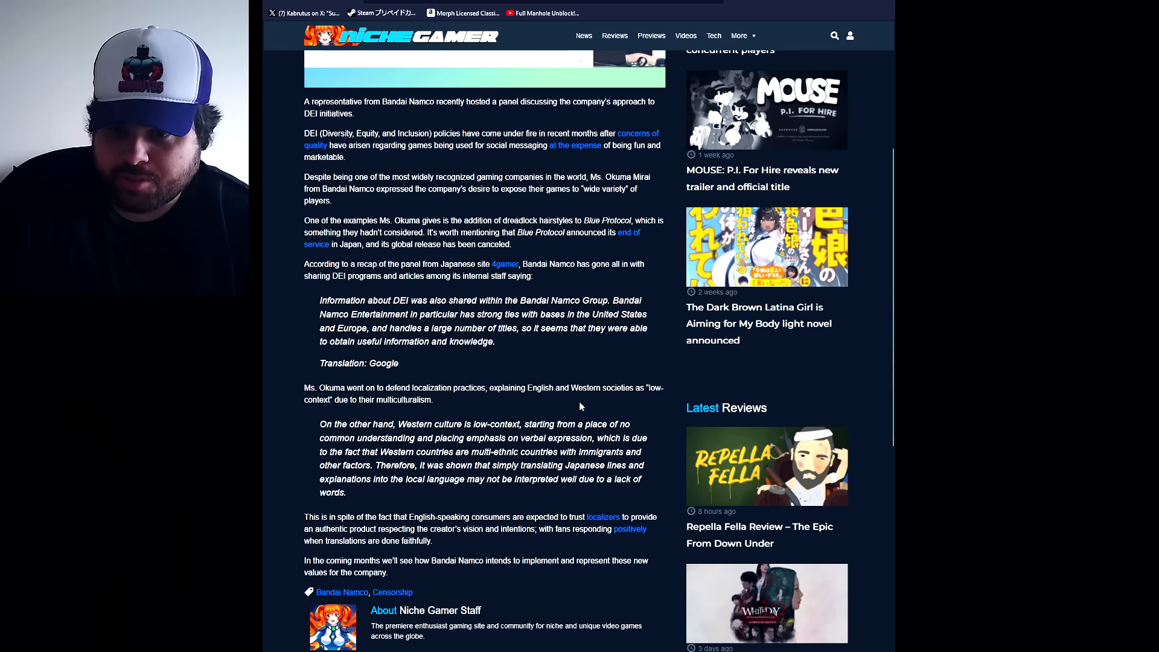
pyautogui.scroll(-3)
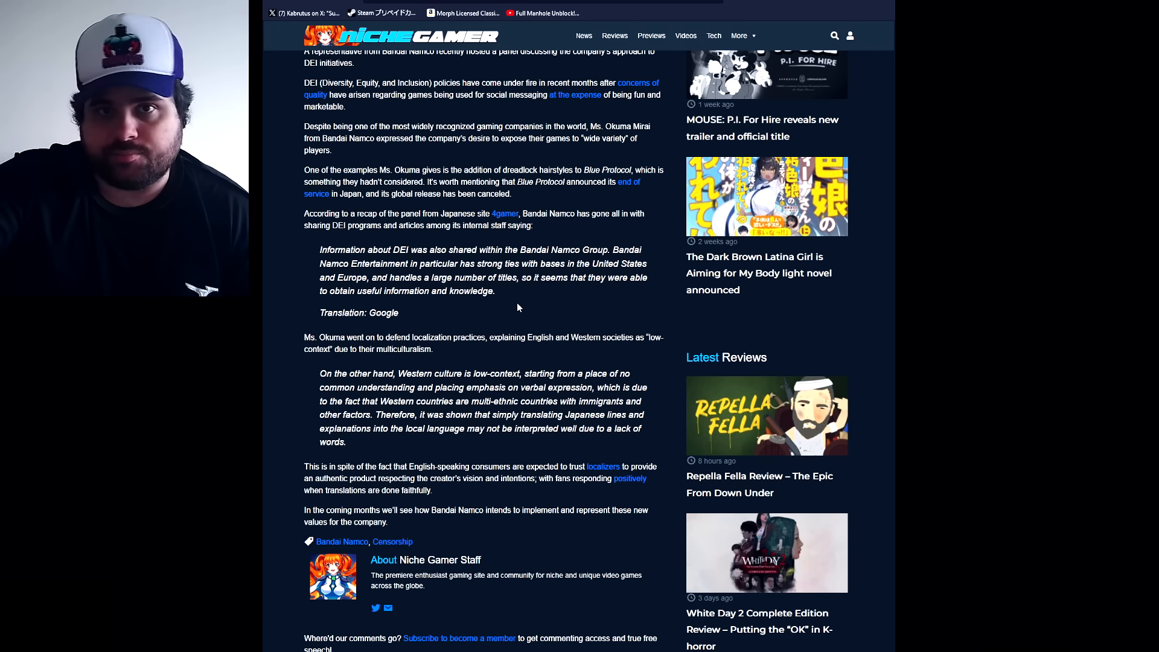
pyautogui.scroll(-3)
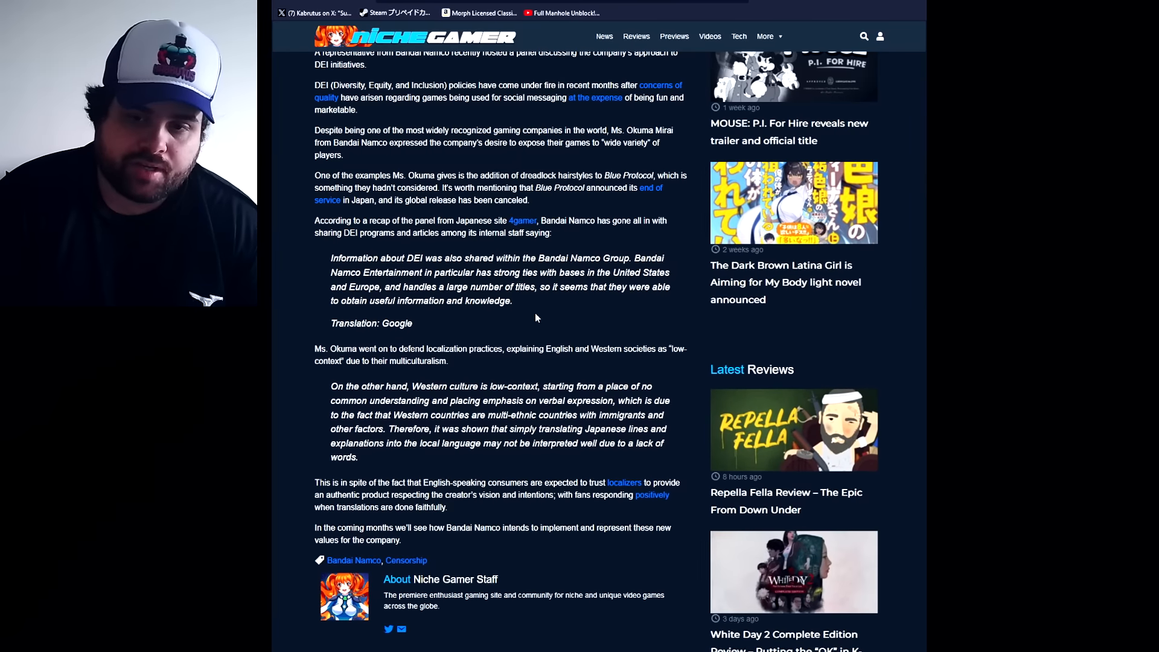
pyautogui.scroll(-3)
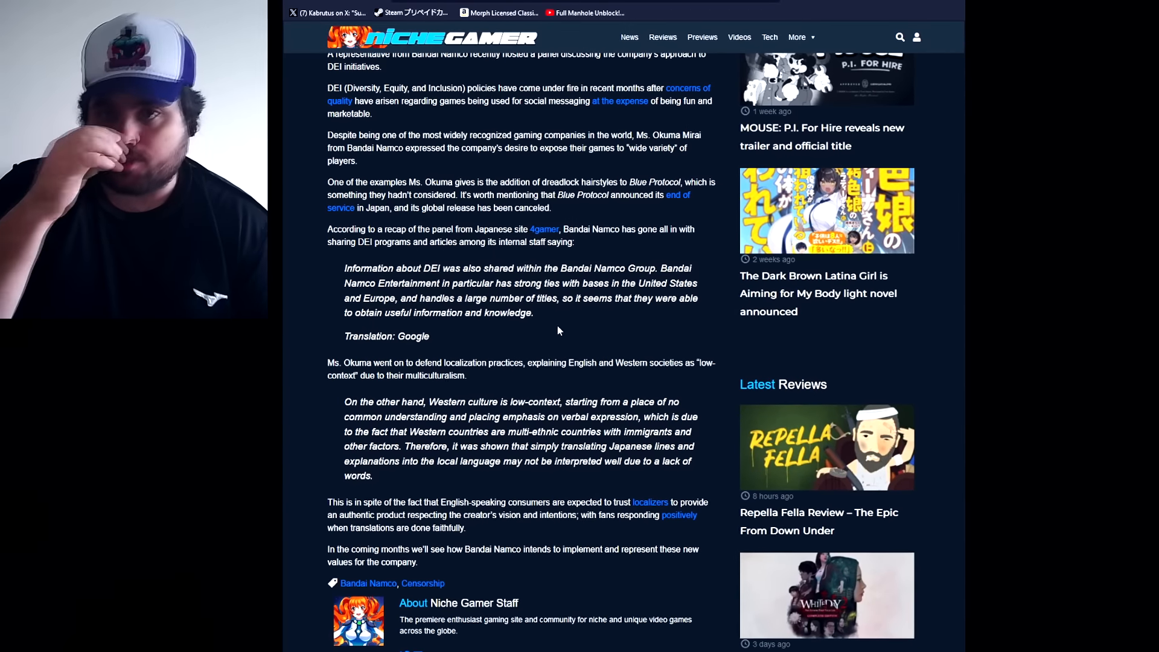
pyautogui.scroll(-3)
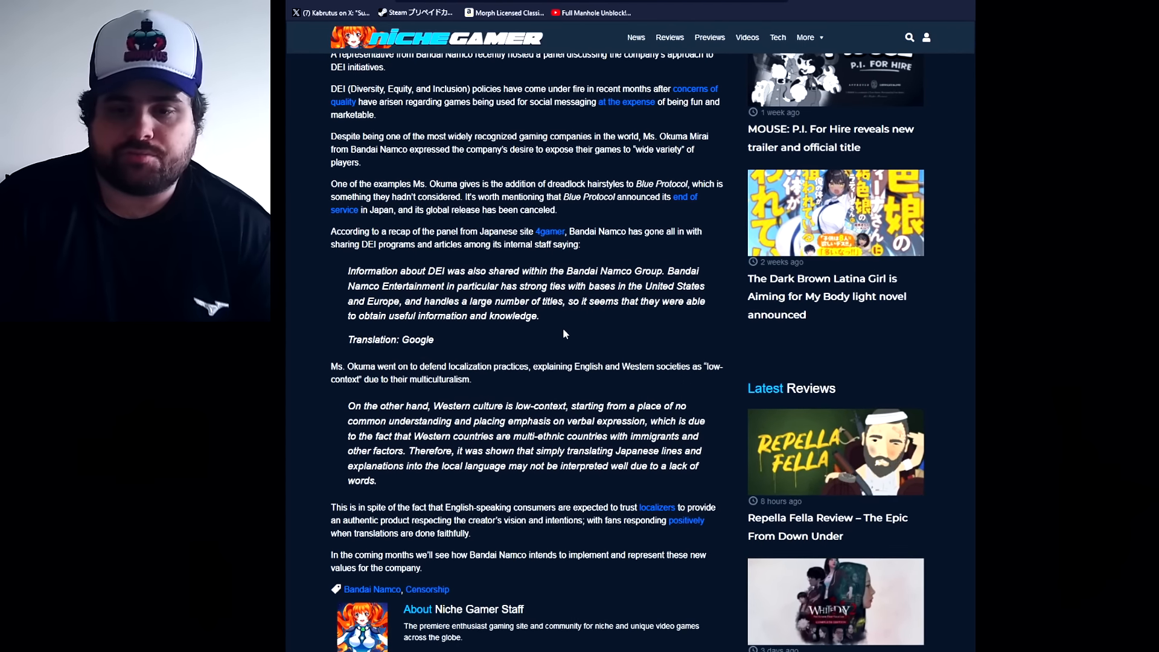
pyautogui.scroll(-3)
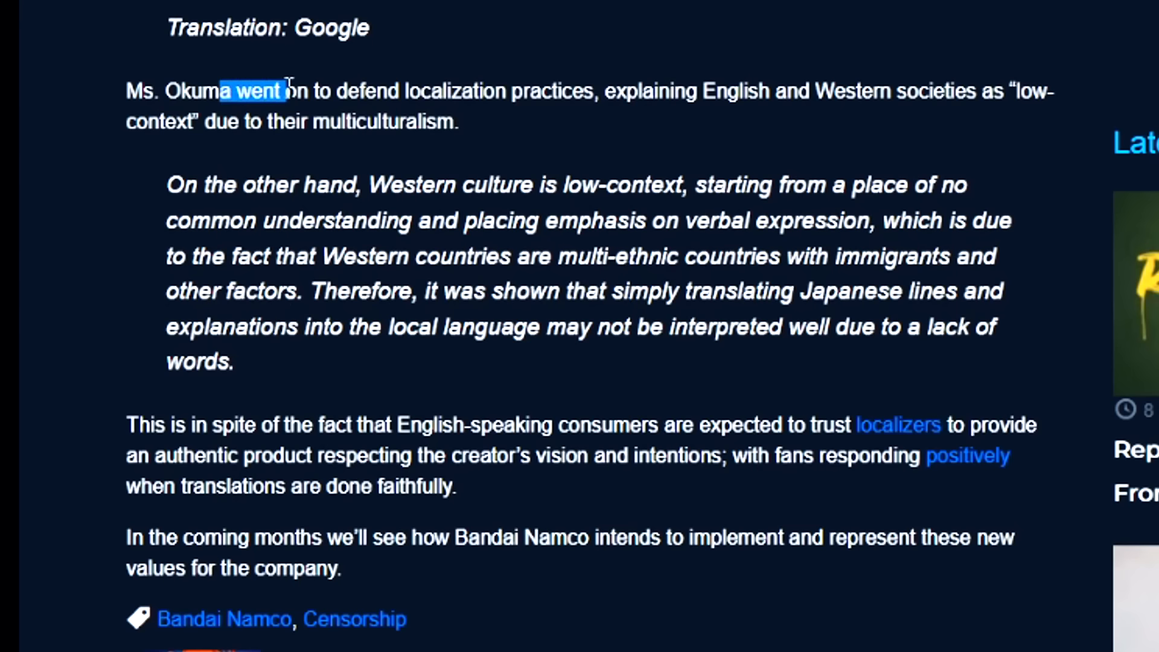
# Step: Highlight Ms. Okuma's localization sentence, clear the multi-ethnic countries highlight, and read further
pyautogui.moveTo(286, 90); pyautogui.dragTo(459, 122)
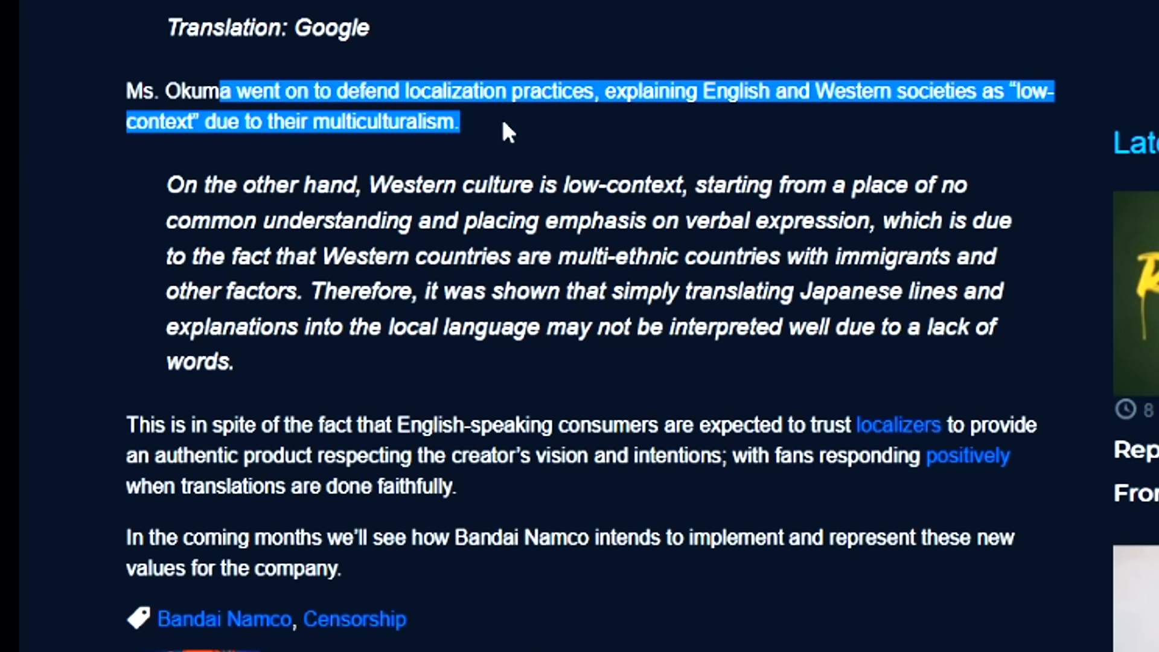
pyautogui.click(509, 131)
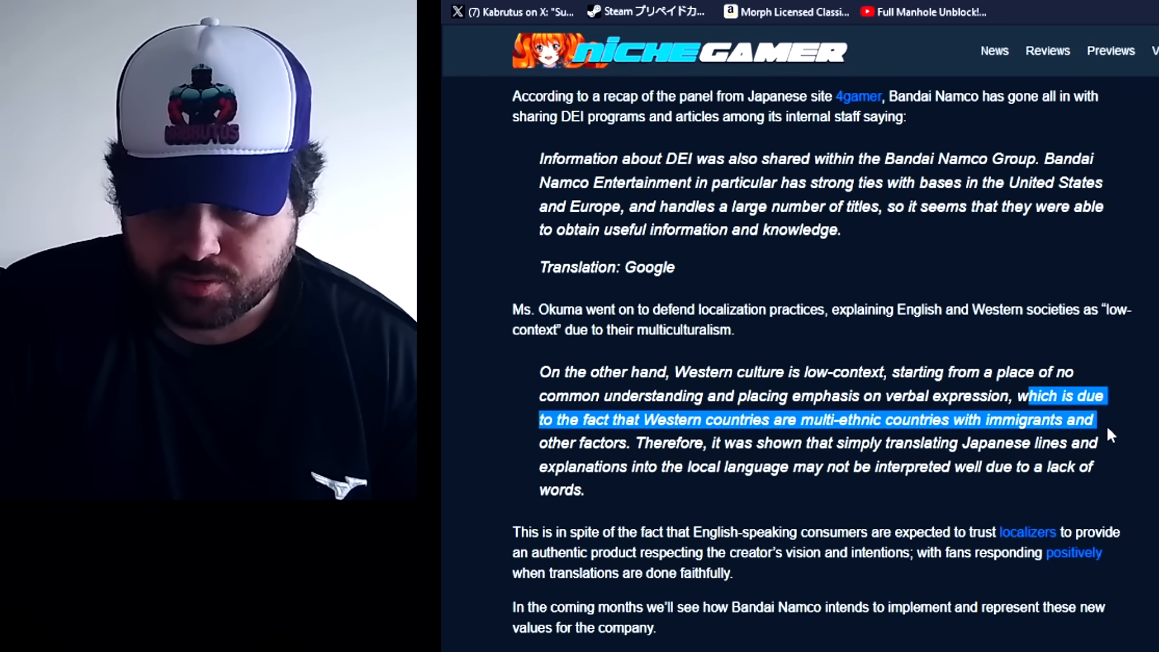
pyautogui.click(885, 497)
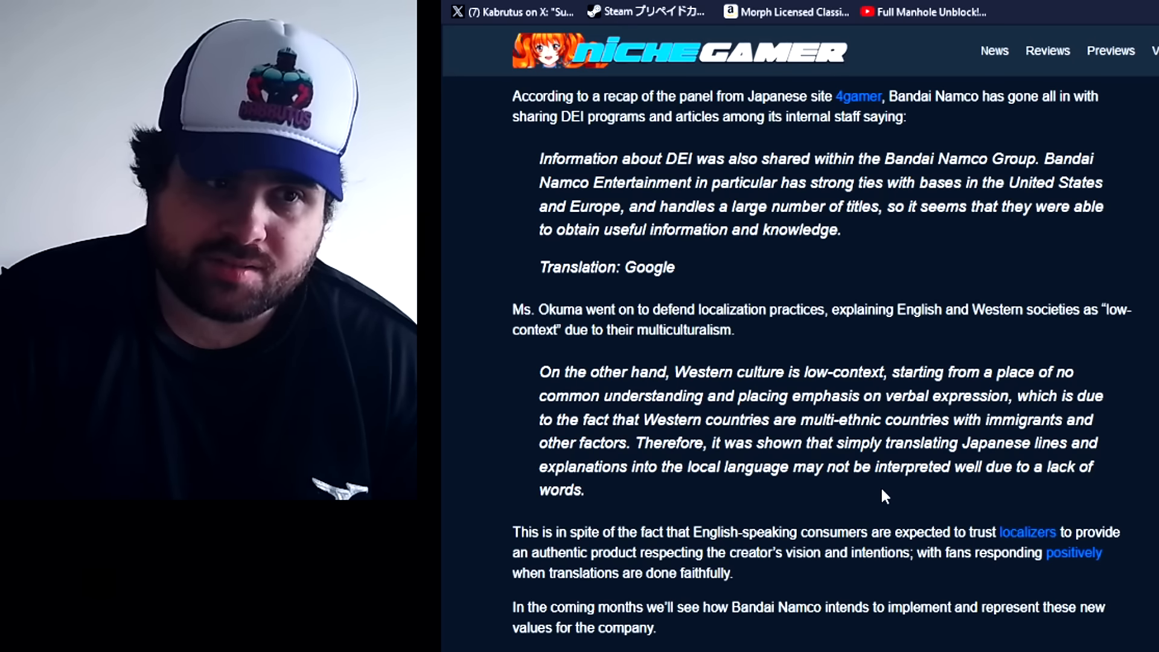
pyautogui.scroll(-3)
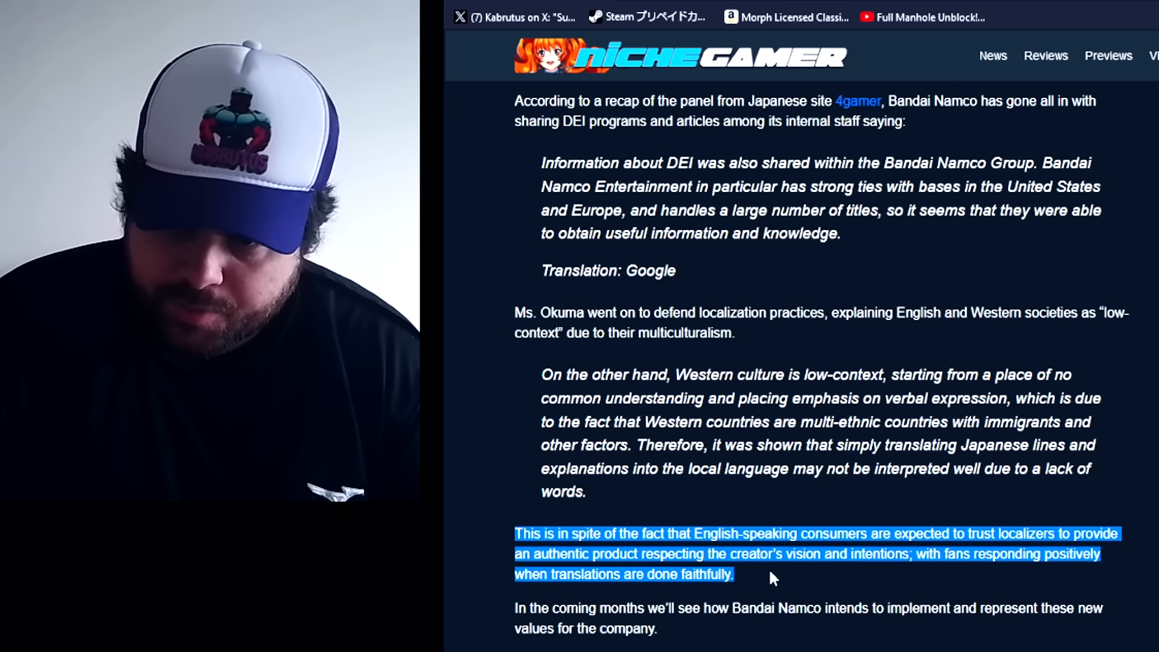
pyautogui.click(773, 579)
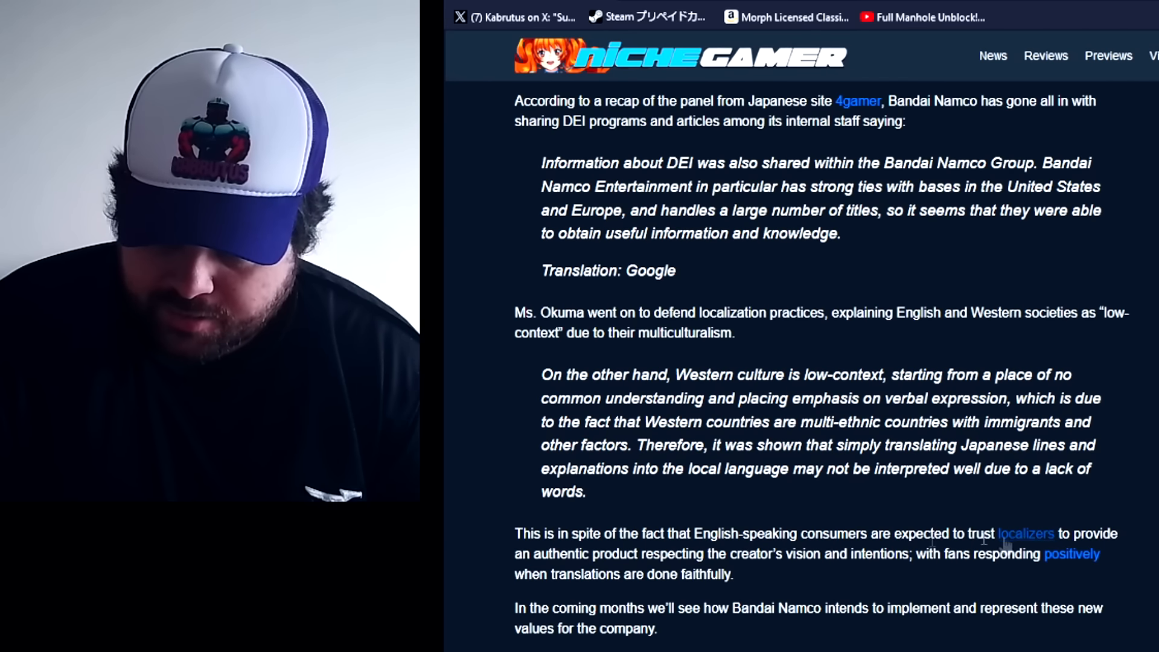
pyautogui.moveTo(765, 573)
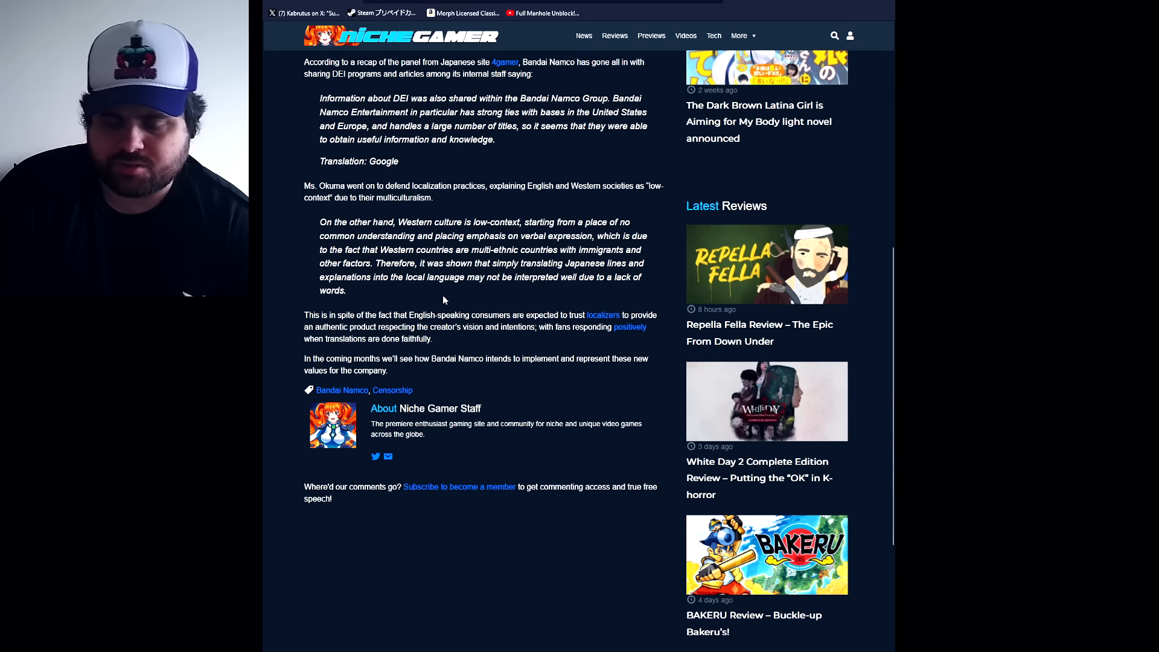
pyautogui.moveTo(396, 383)
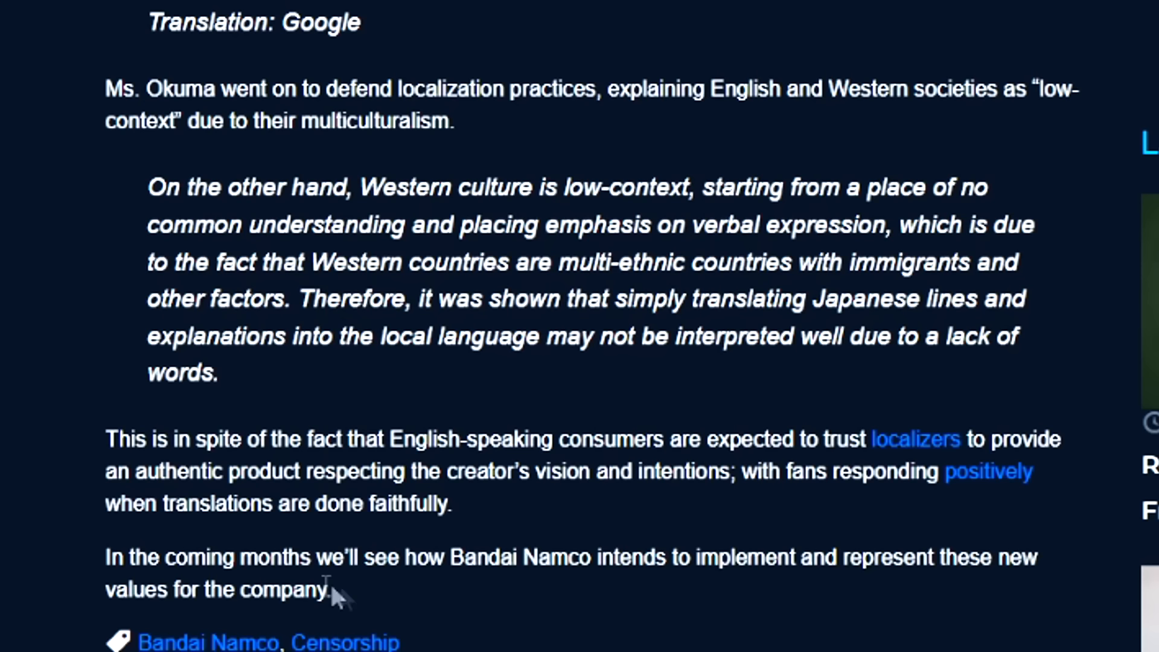
pyautogui.moveTo(431, 609)
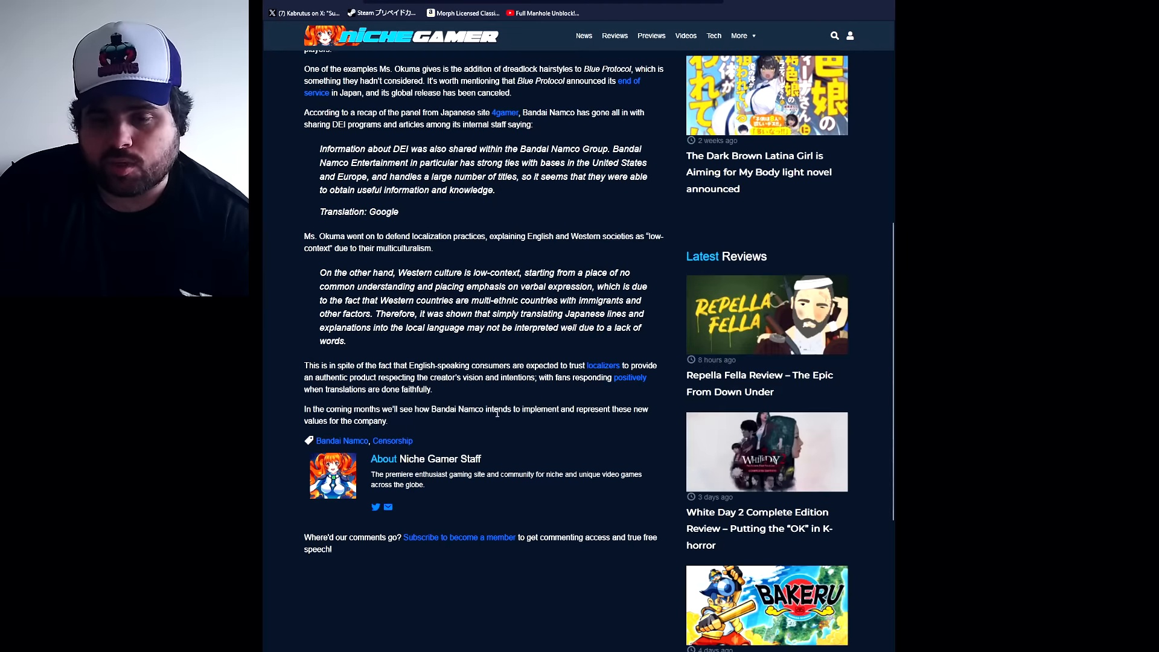
pyautogui.scroll(3)
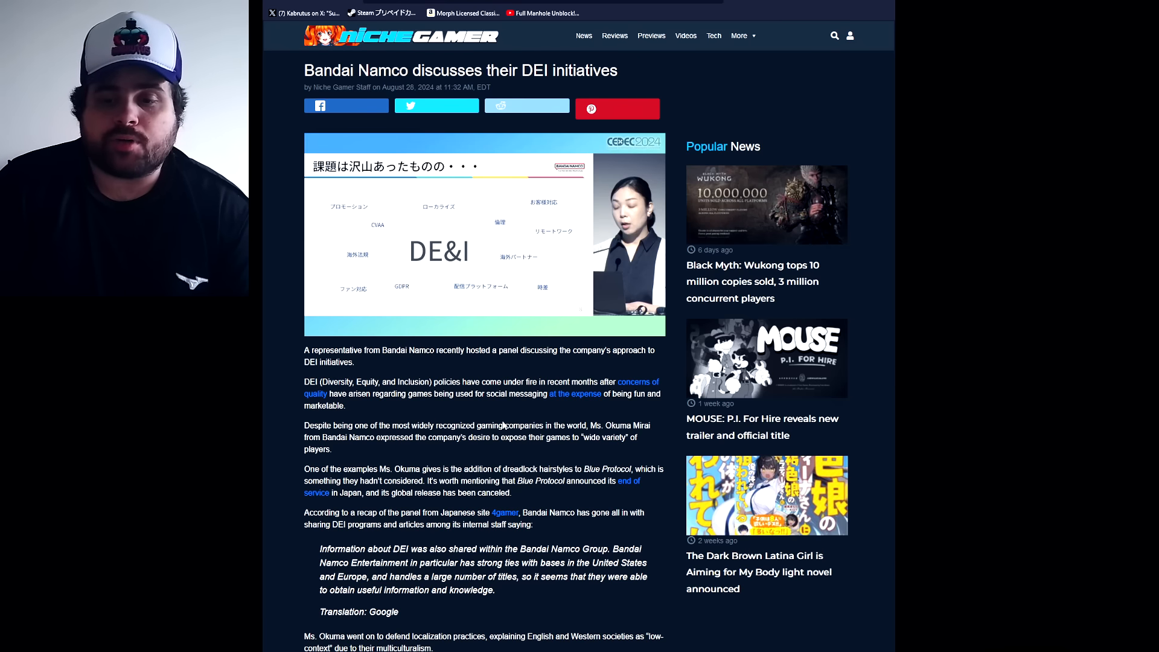
pyautogui.scroll(-3)
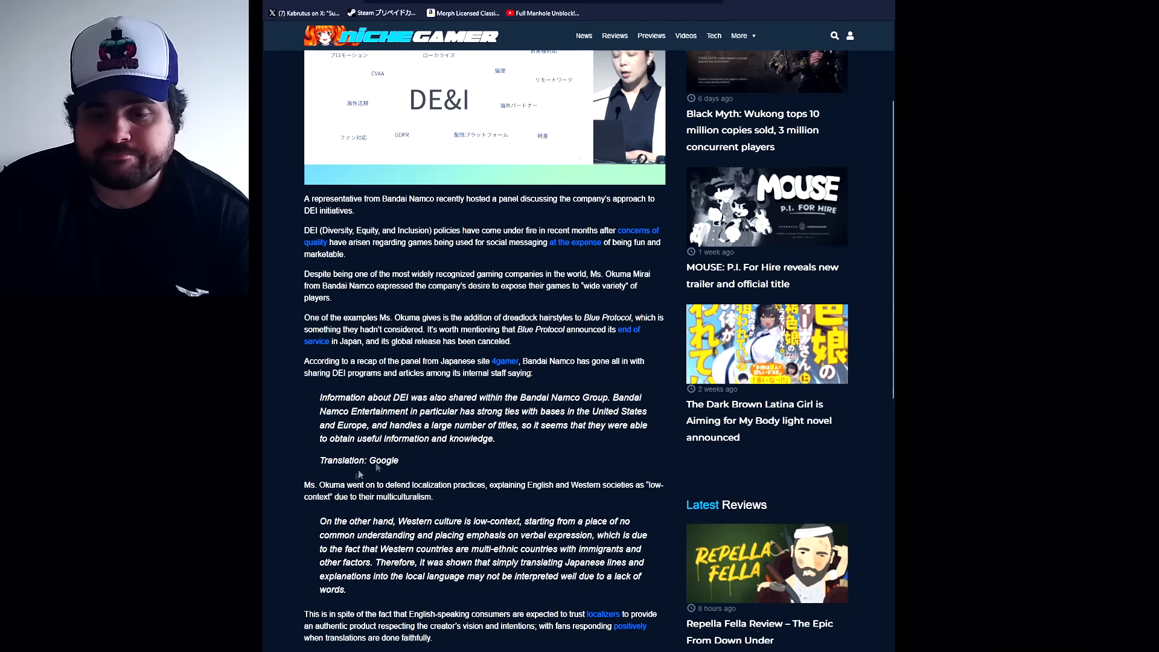
pyautogui.moveTo(587, 425)
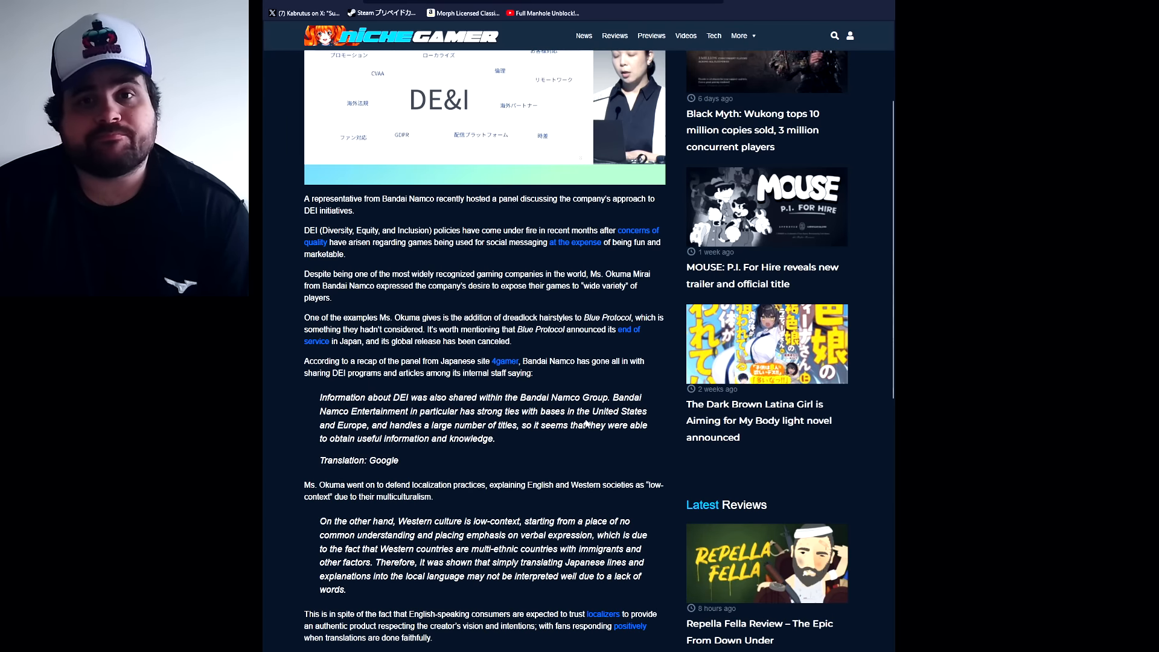
pyautogui.scroll(3)
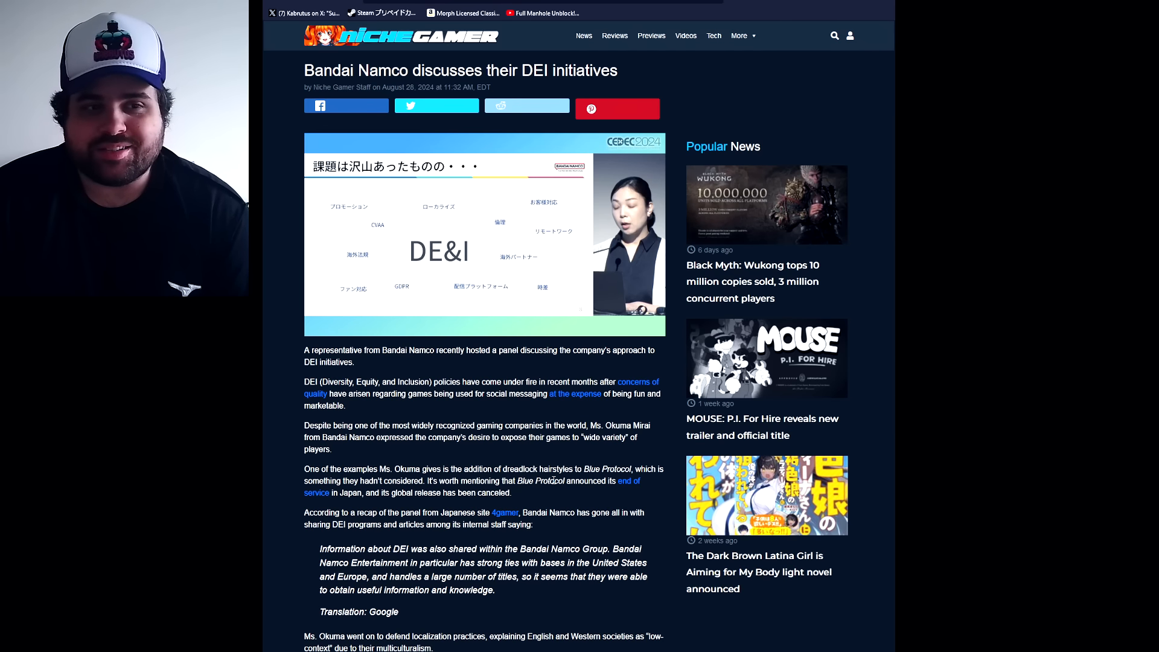
pyautogui.scroll(-3)
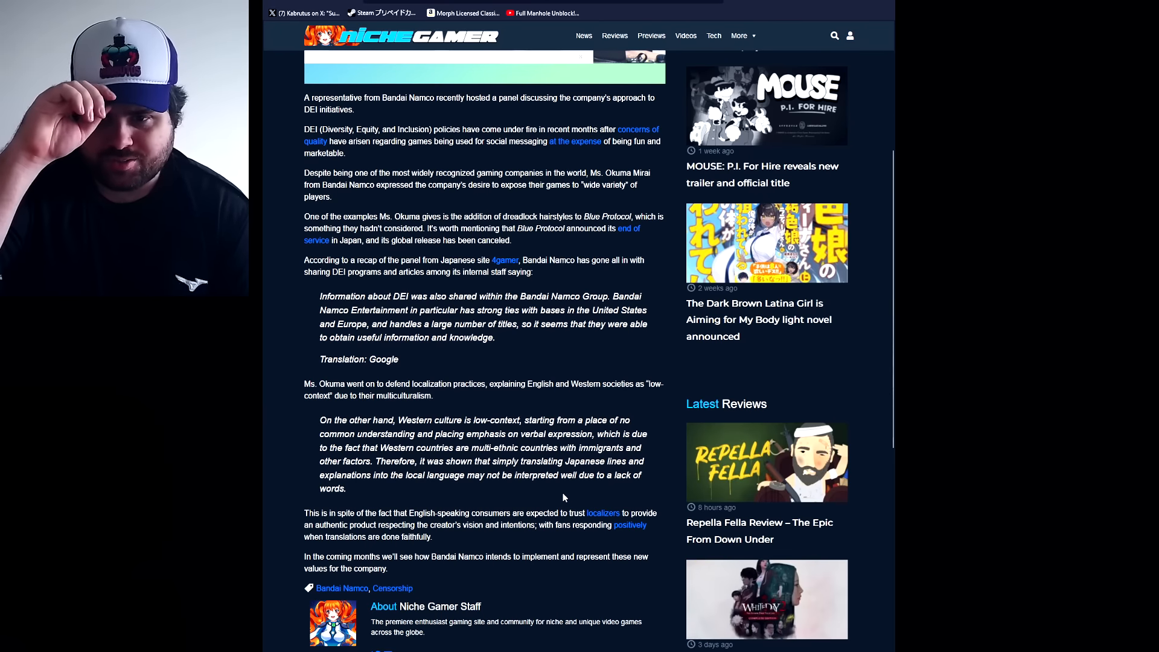
pyautogui.scroll(3)
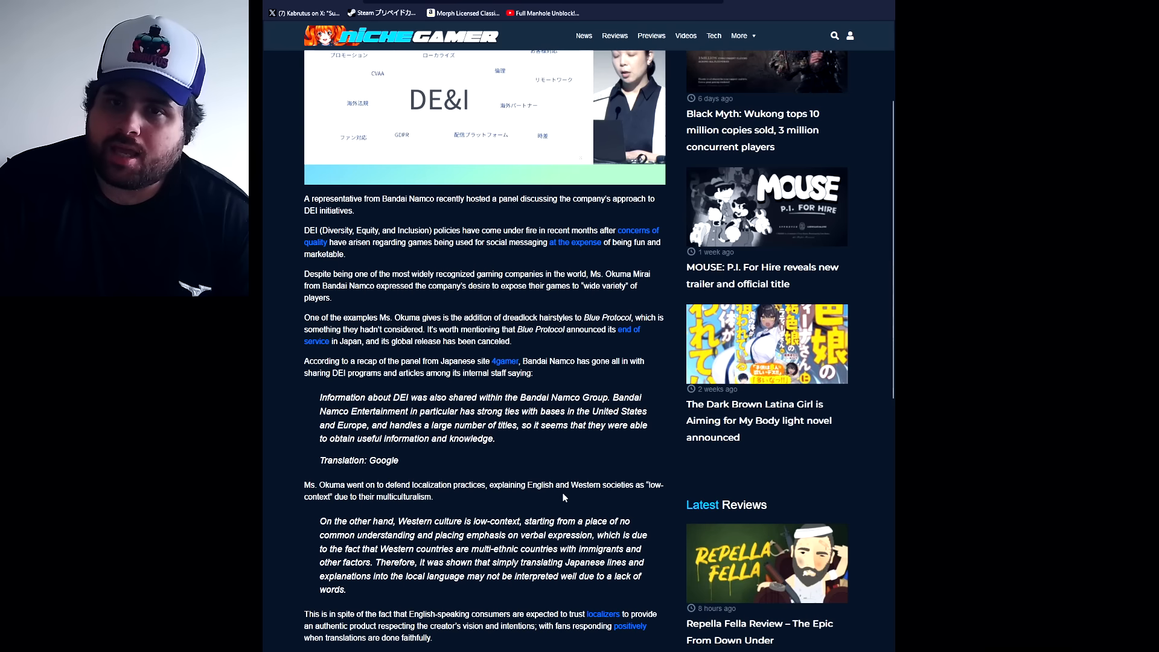
pyautogui.scroll(3)
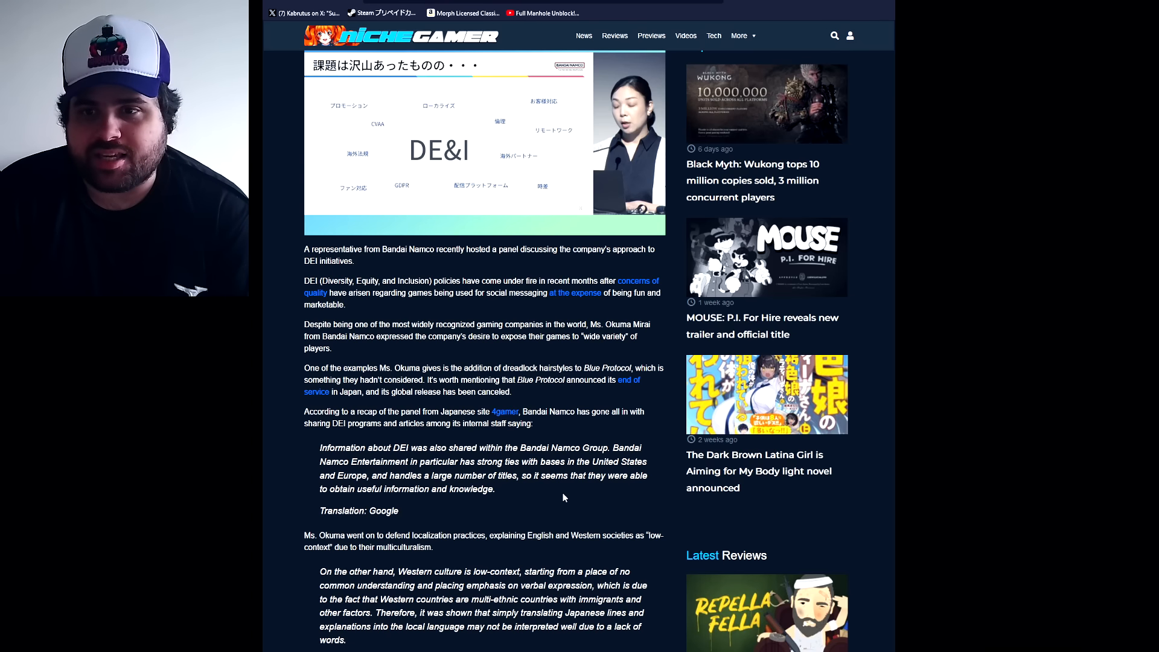
pyautogui.scroll(-3)
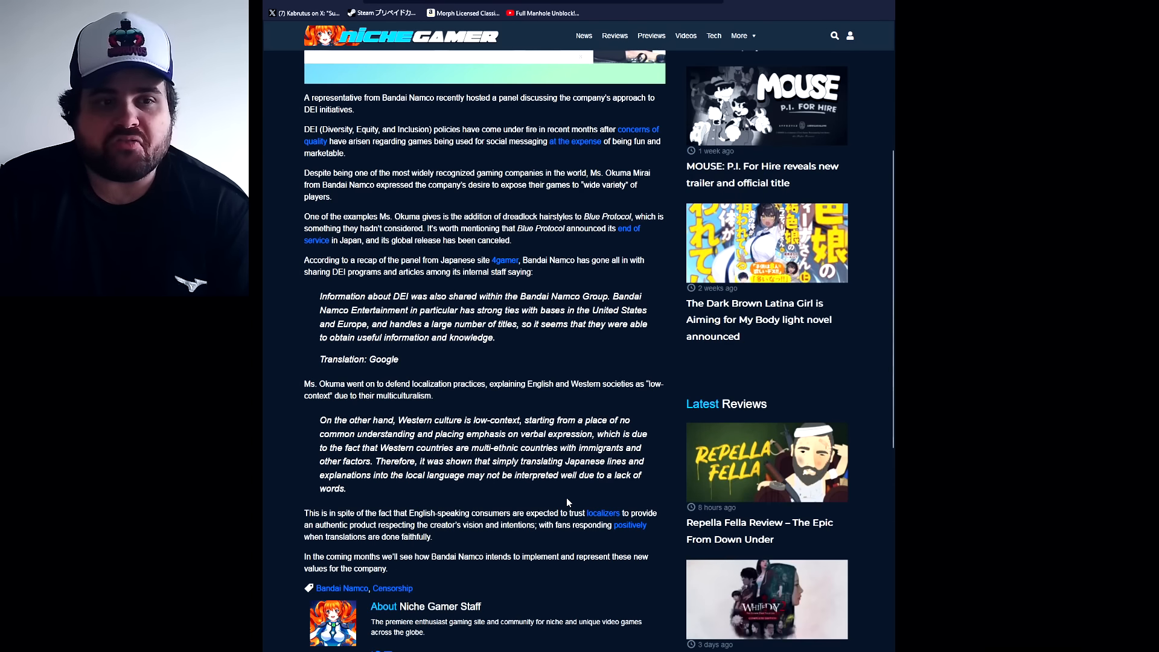
pyautogui.scroll(3)
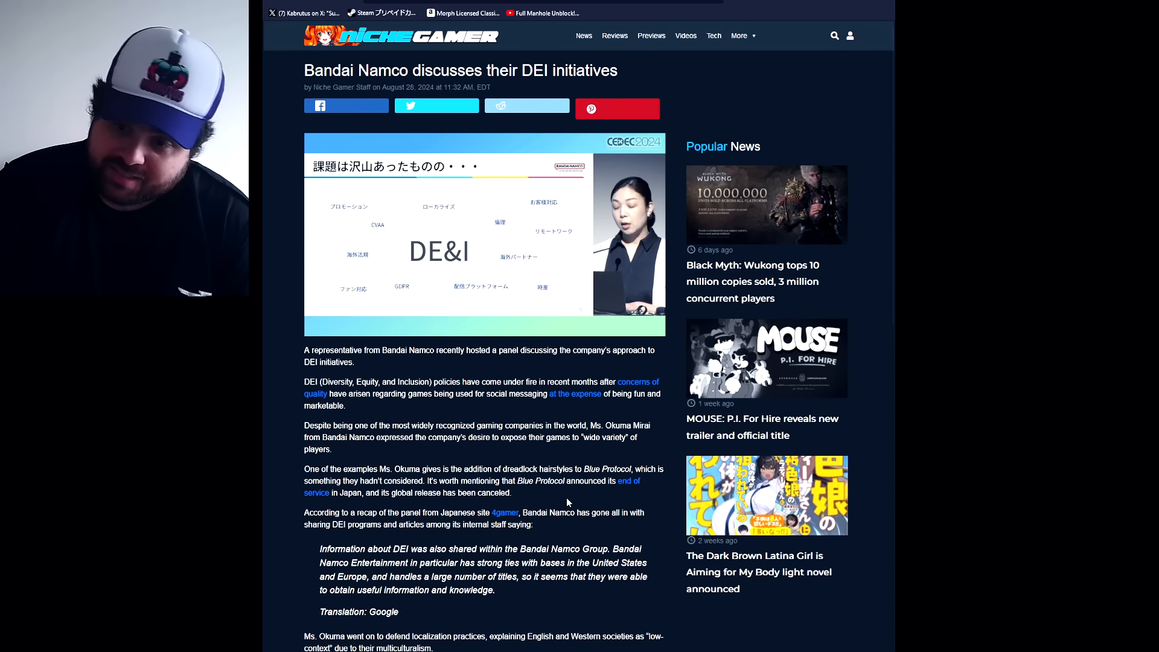
pyautogui.scroll(-3)
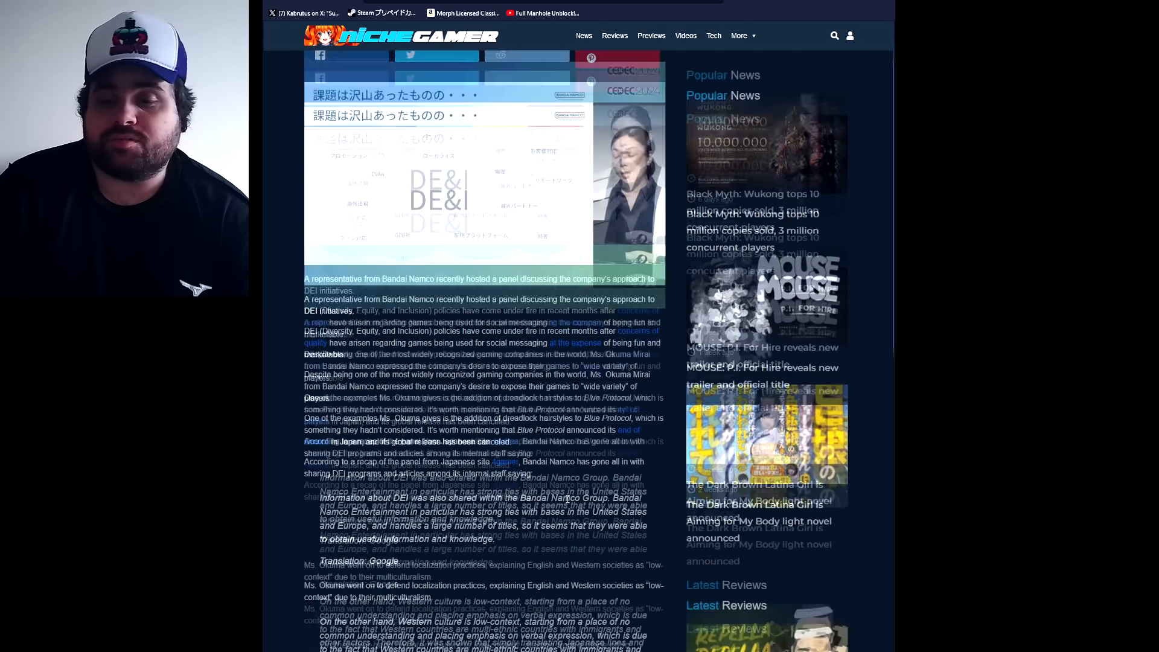
pyautogui.scroll(-3)
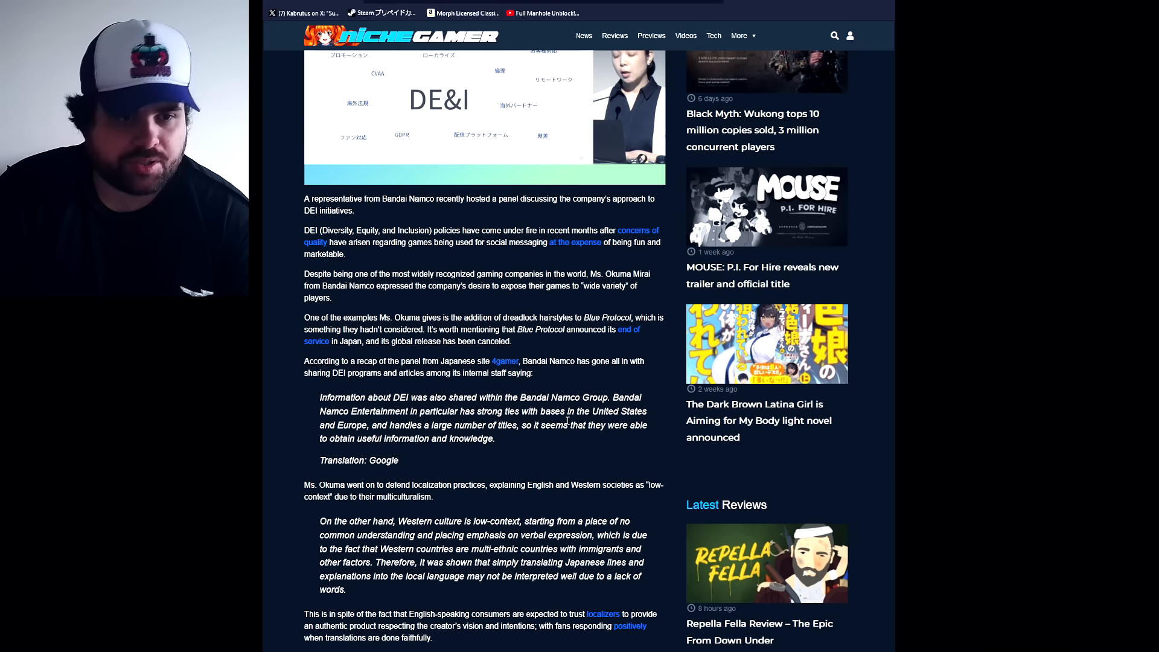
pyautogui.scroll(3)
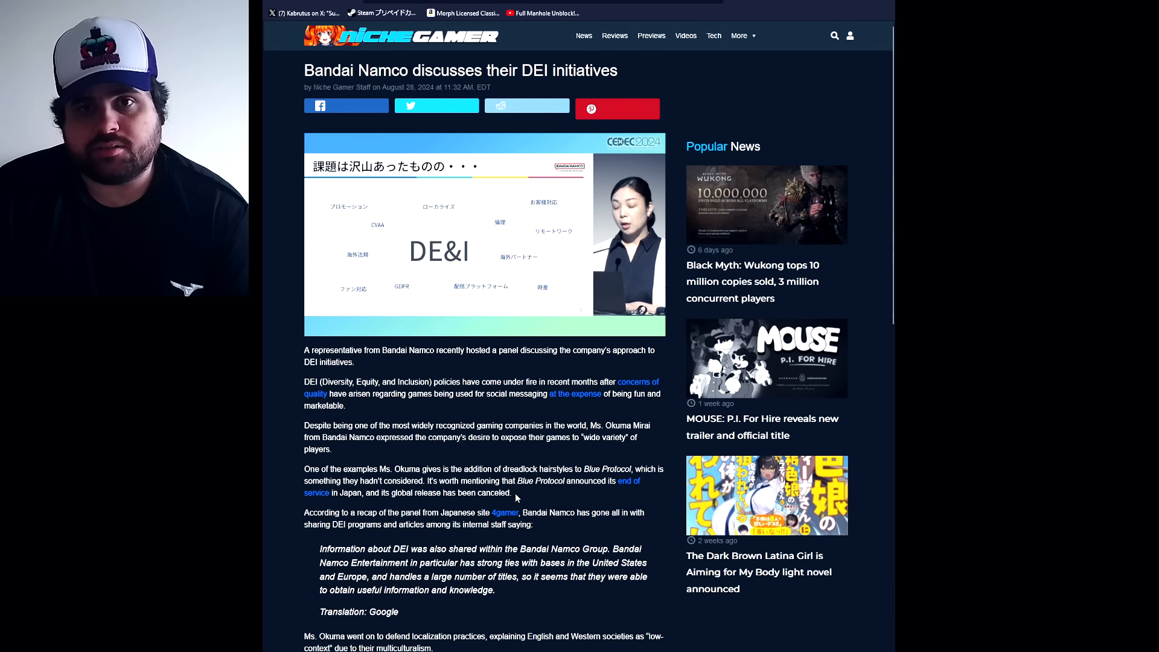
pyautogui.moveTo(509, 501)
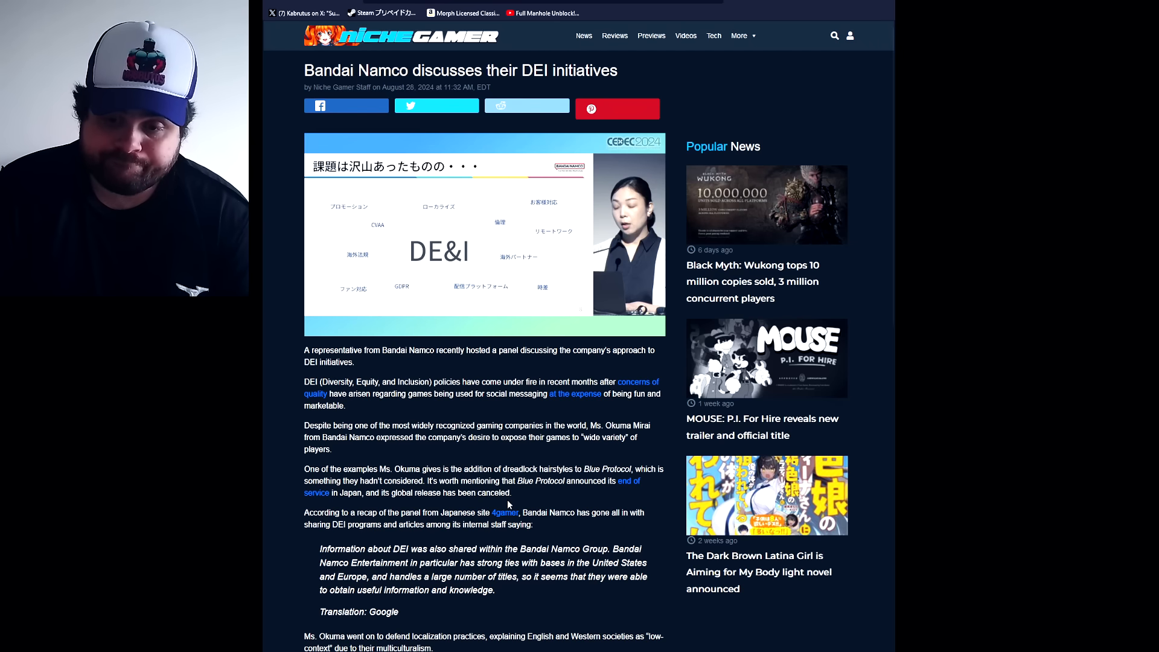
pyautogui.scroll(-3)
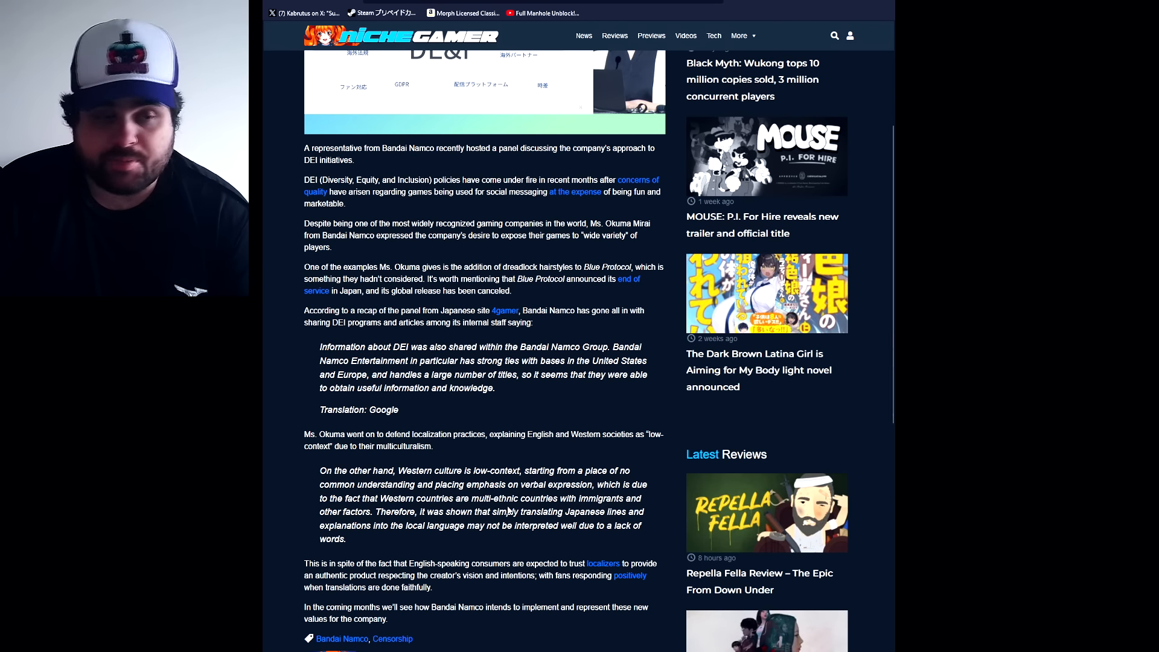
pyautogui.scroll(-3)
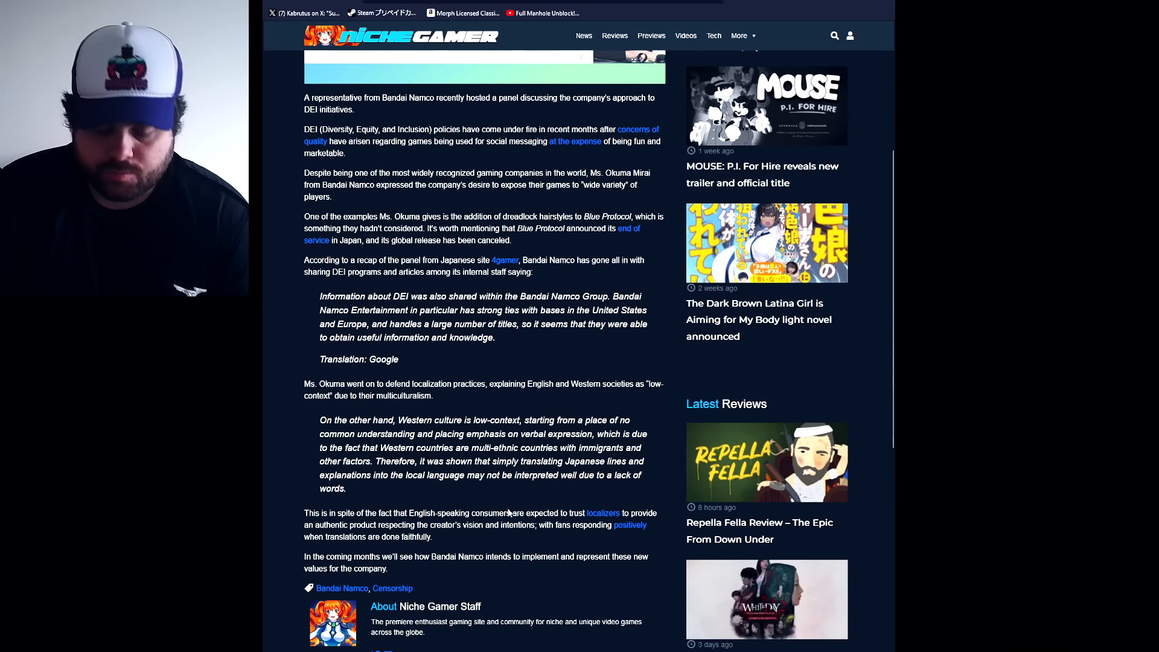
pyautogui.scroll(3)
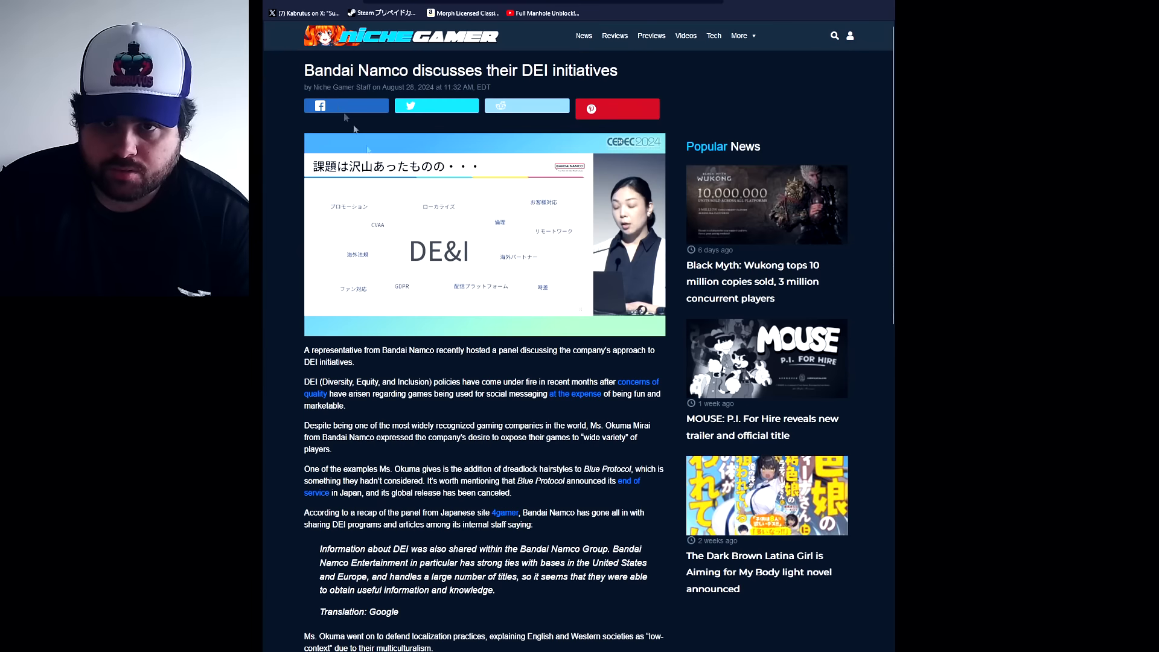
pyautogui.scroll(-3)
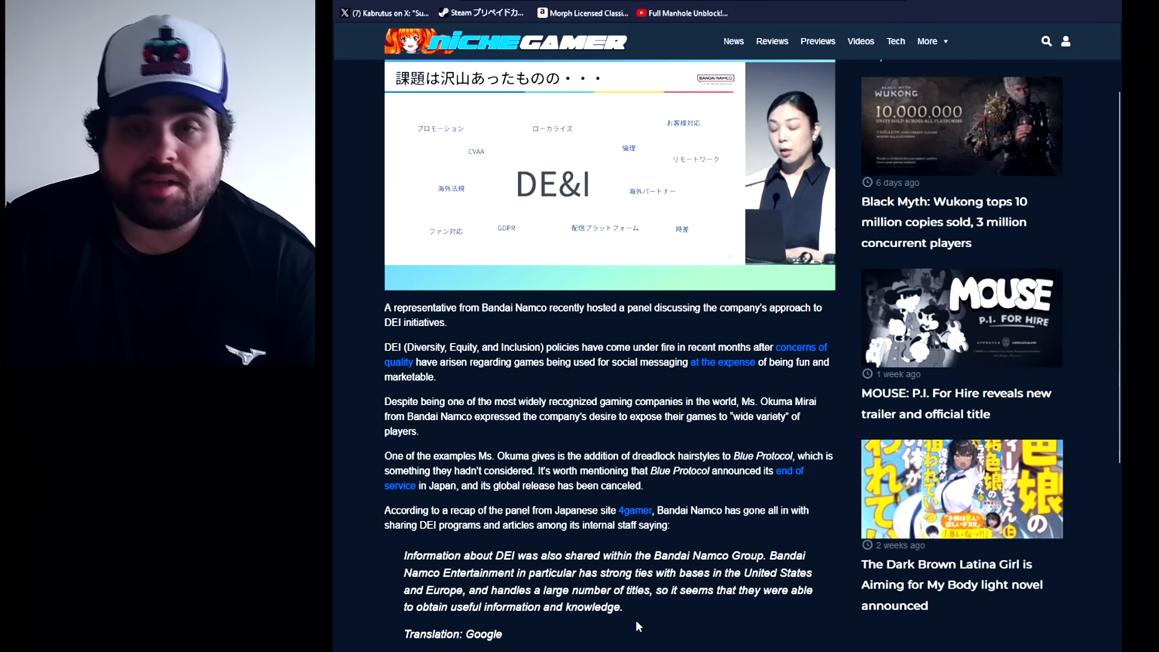
pyautogui.moveTo(634, 603)
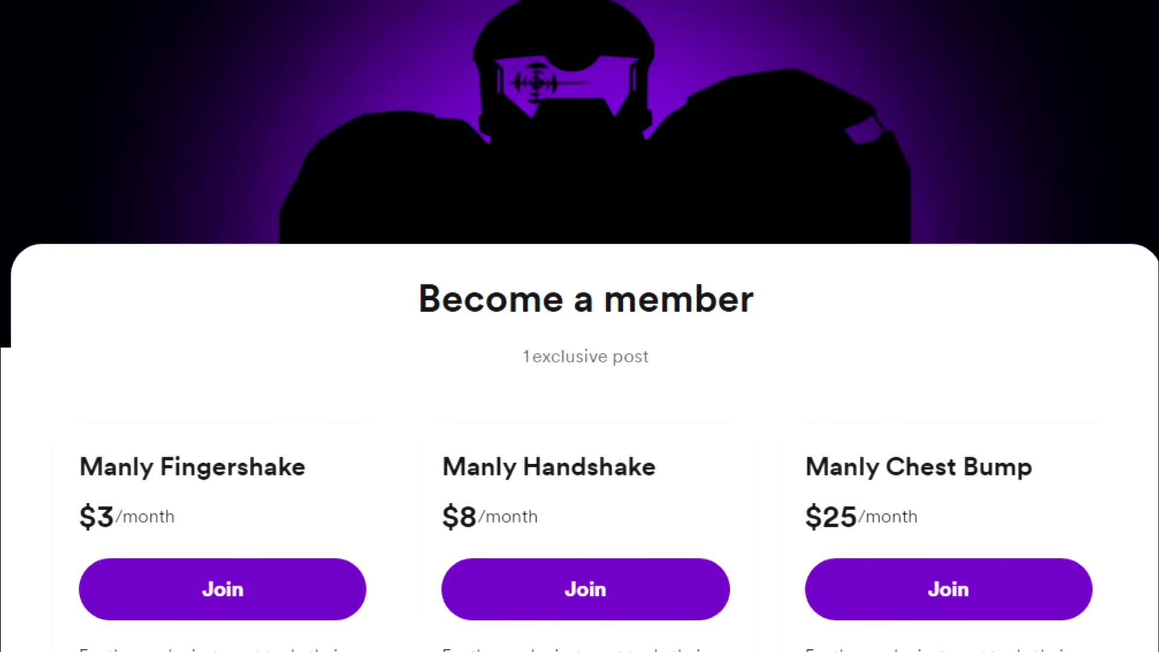
# Step: Scroll the Become a member page showing the $3, $8 and $25 monthly tiers
pyautogui.scroll(-3)
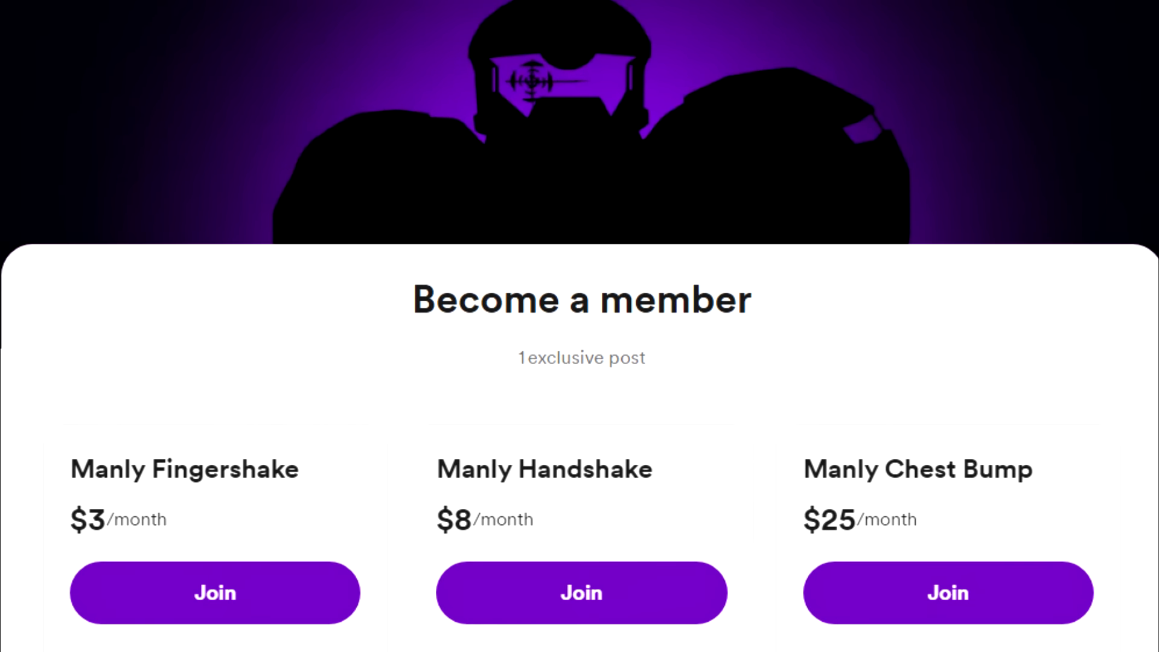